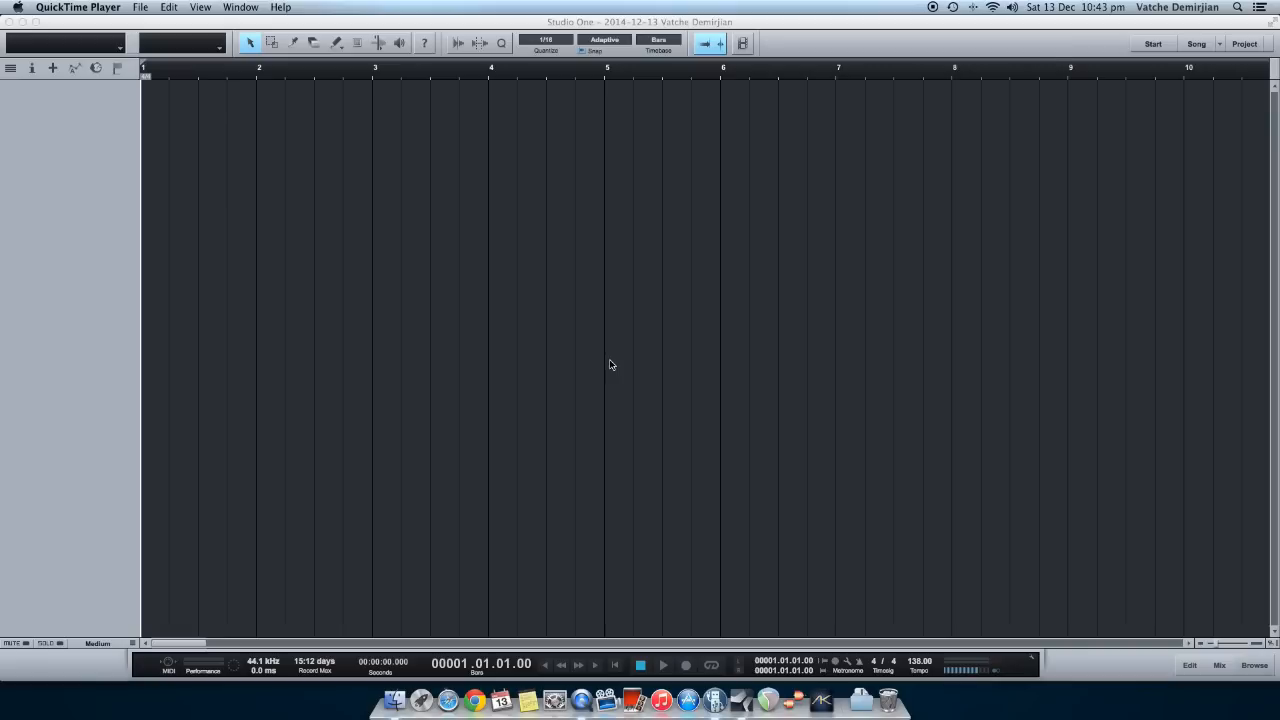
pyautogui.moveTo(912, 408)
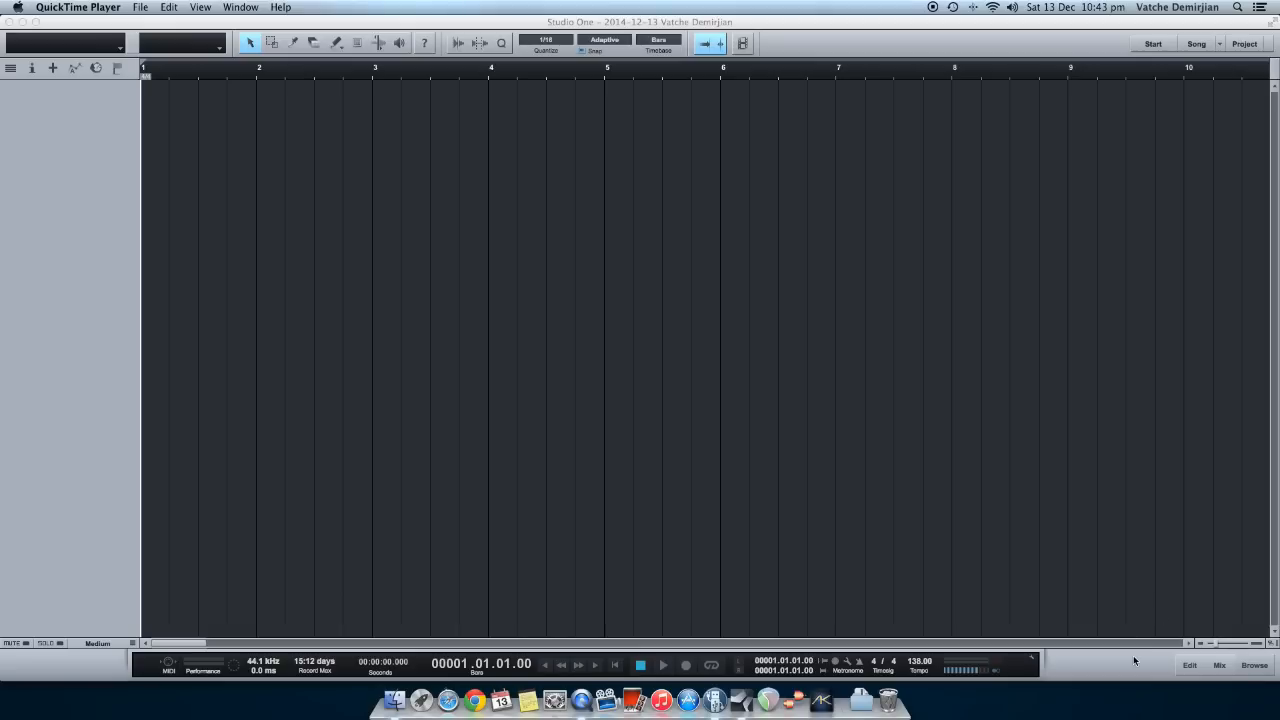
# Show the mixer console for the new empty song via the Mix button
pyautogui.click(1220, 664)
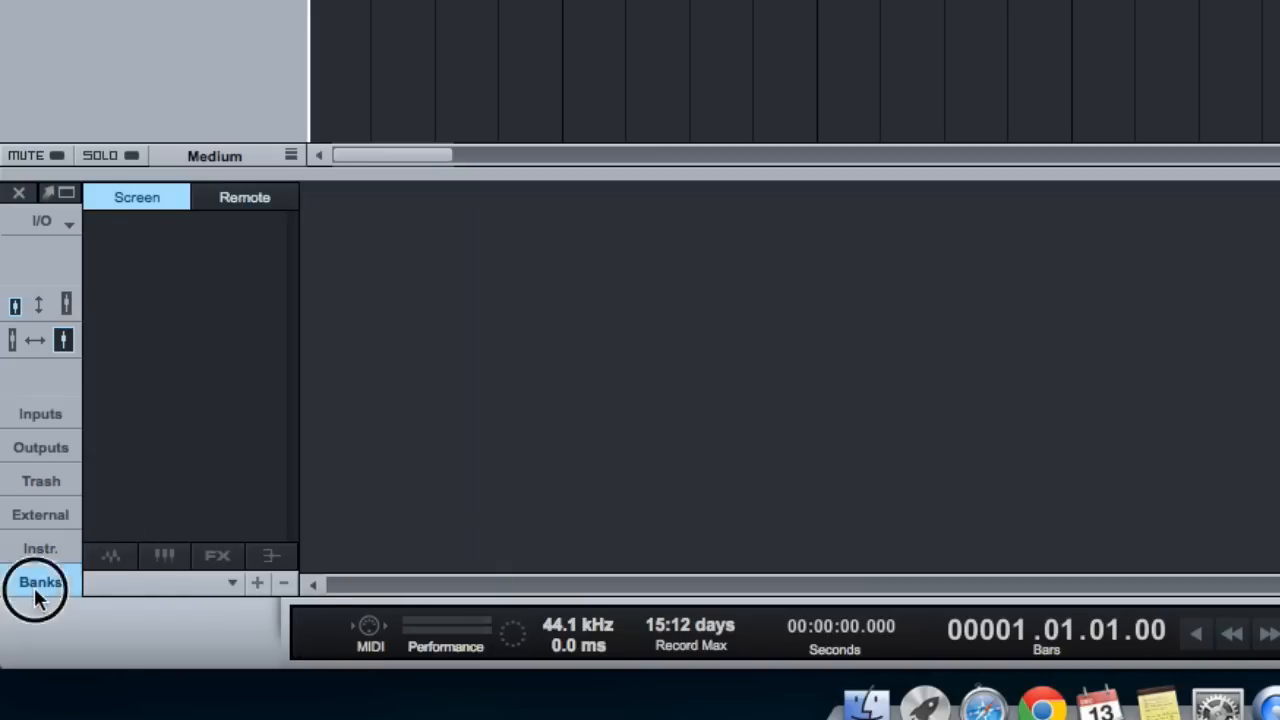
# Display the hardware input channels and peek at Input 2's insert effects list without adding one
pyautogui.click(40, 412)
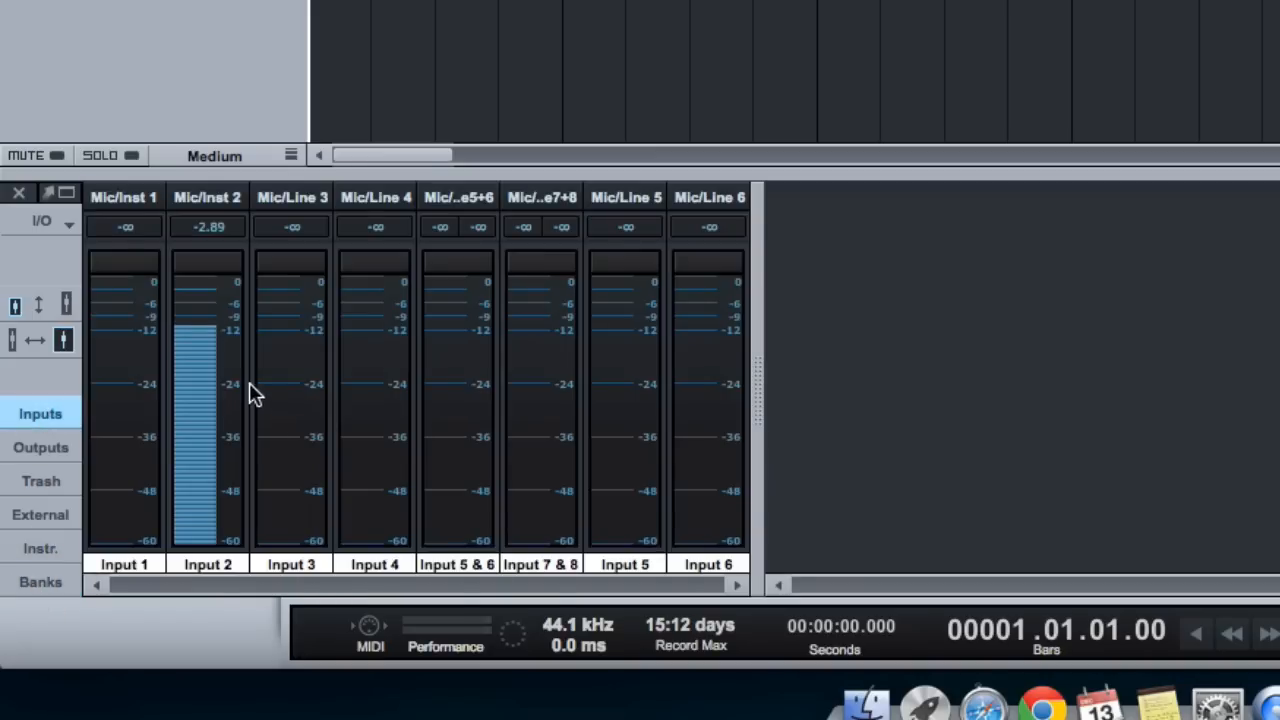
pyautogui.moveTo(218, 338)
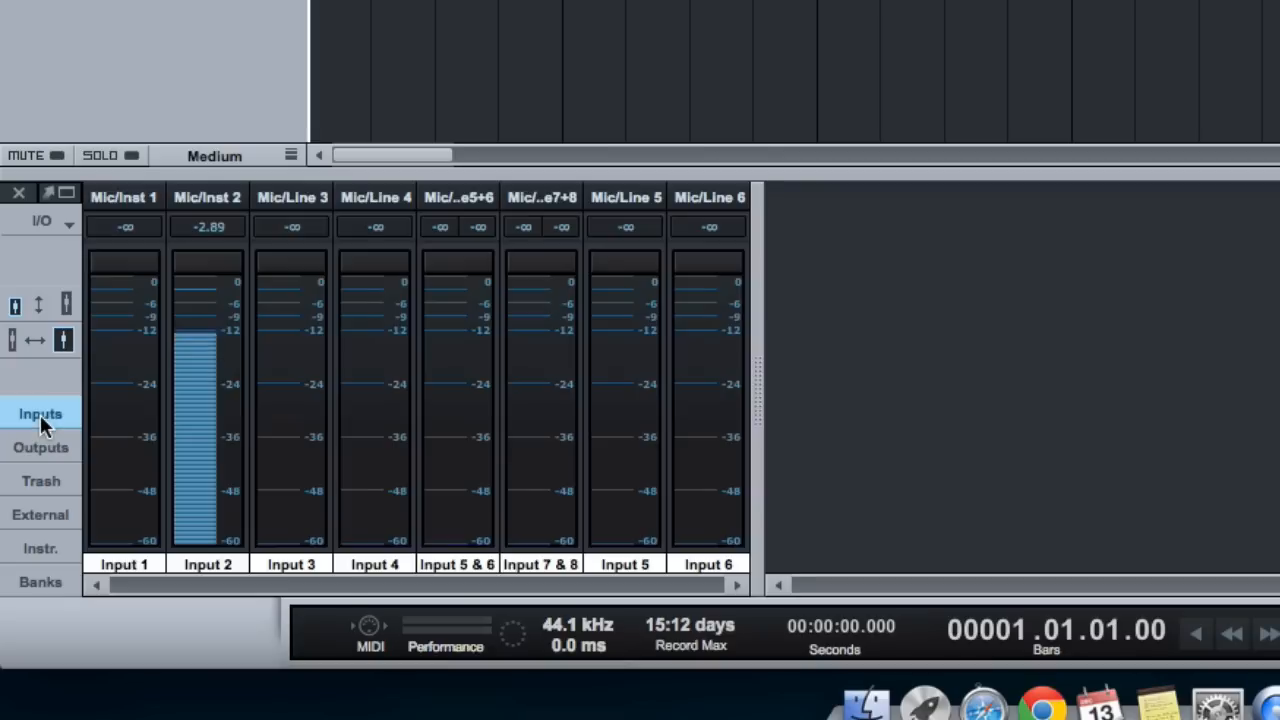
pyautogui.moveTo(210, 338)
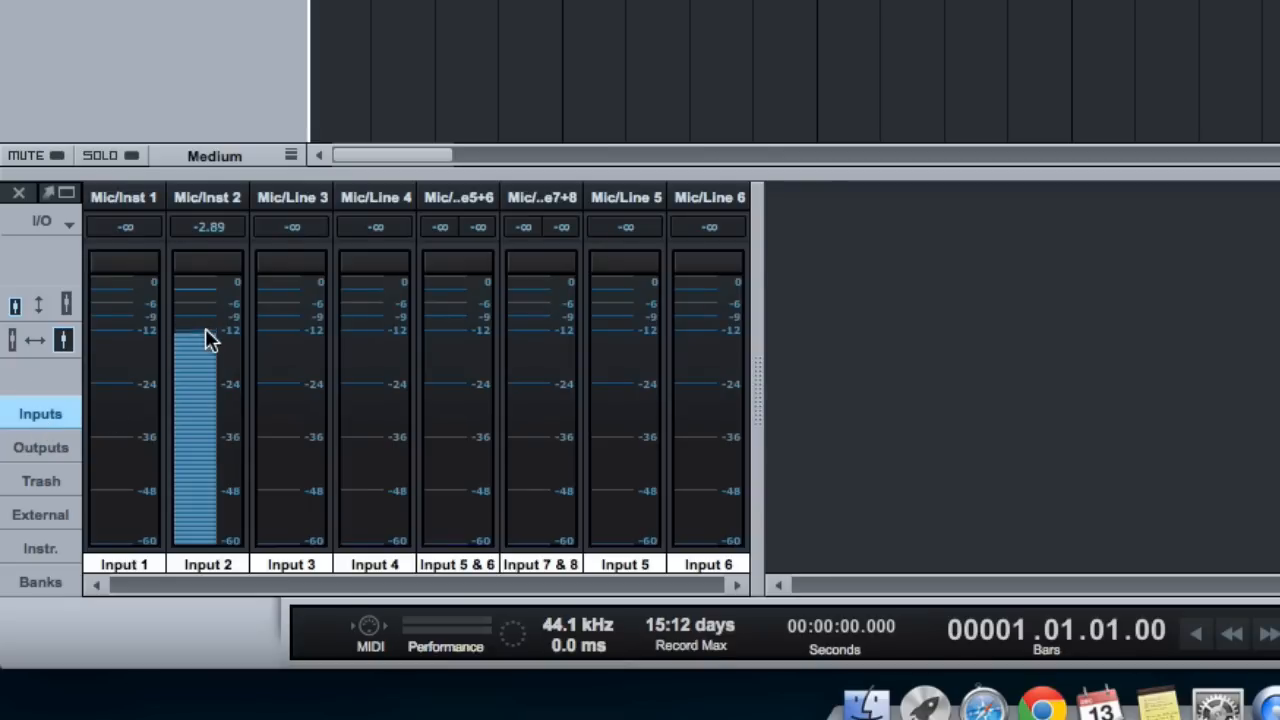
pyautogui.moveTo(208, 336)
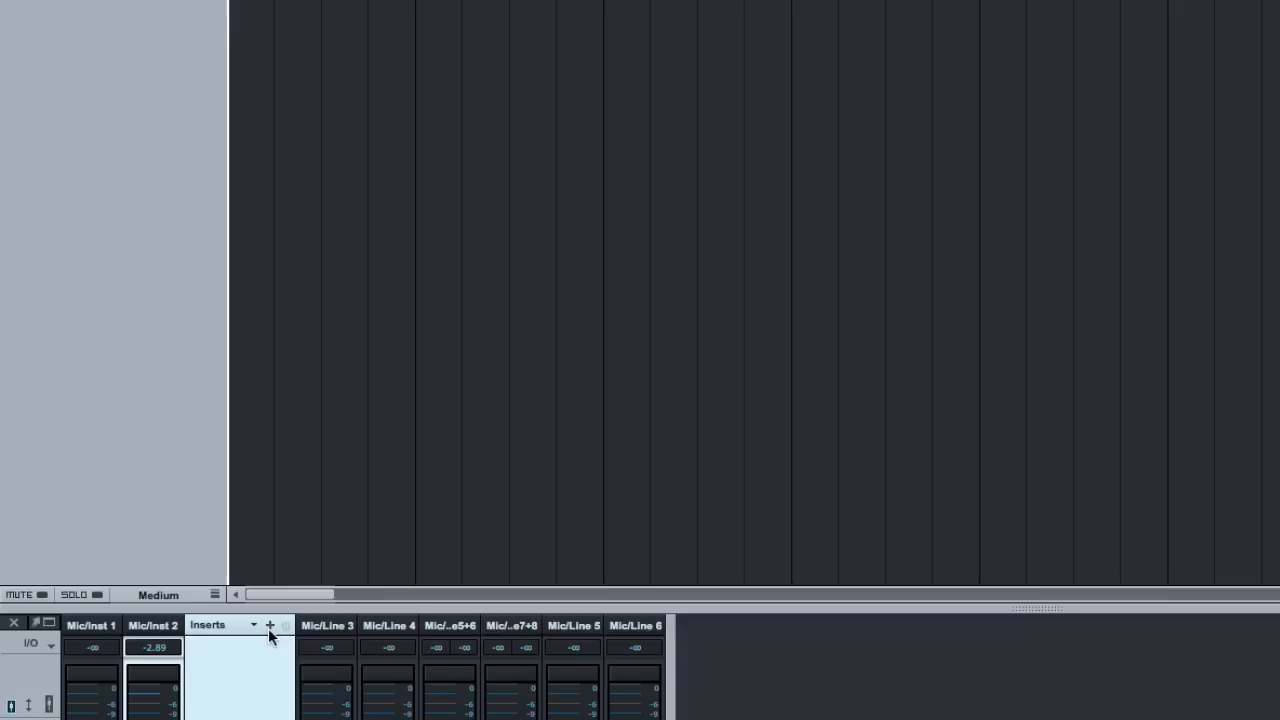
pyautogui.click(268, 624)
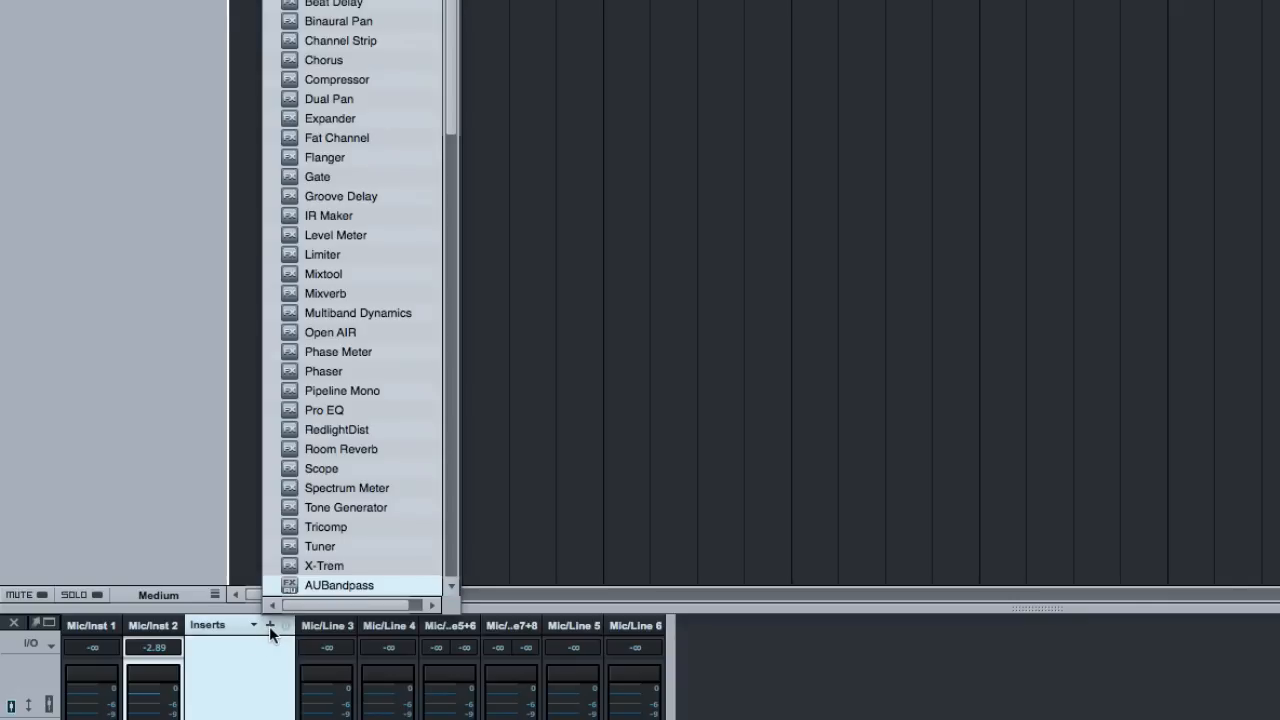
pyautogui.click(268, 624)
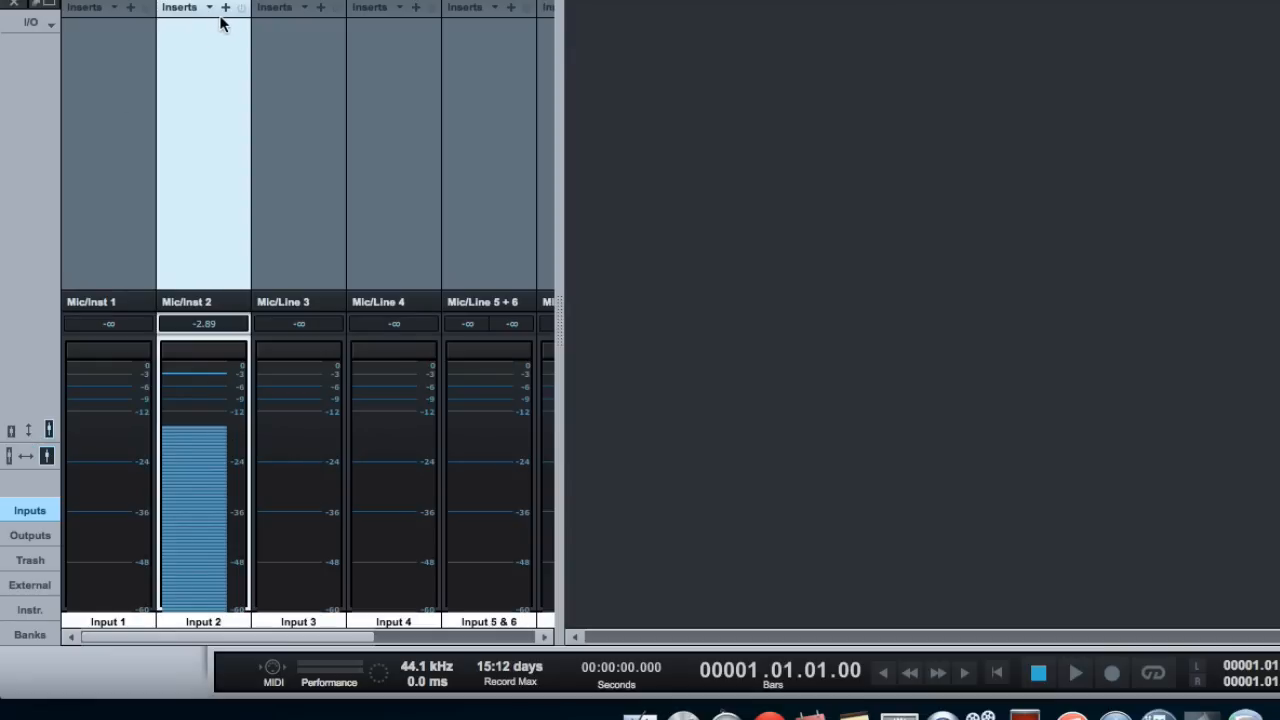
pyautogui.moveTo(224, 8)
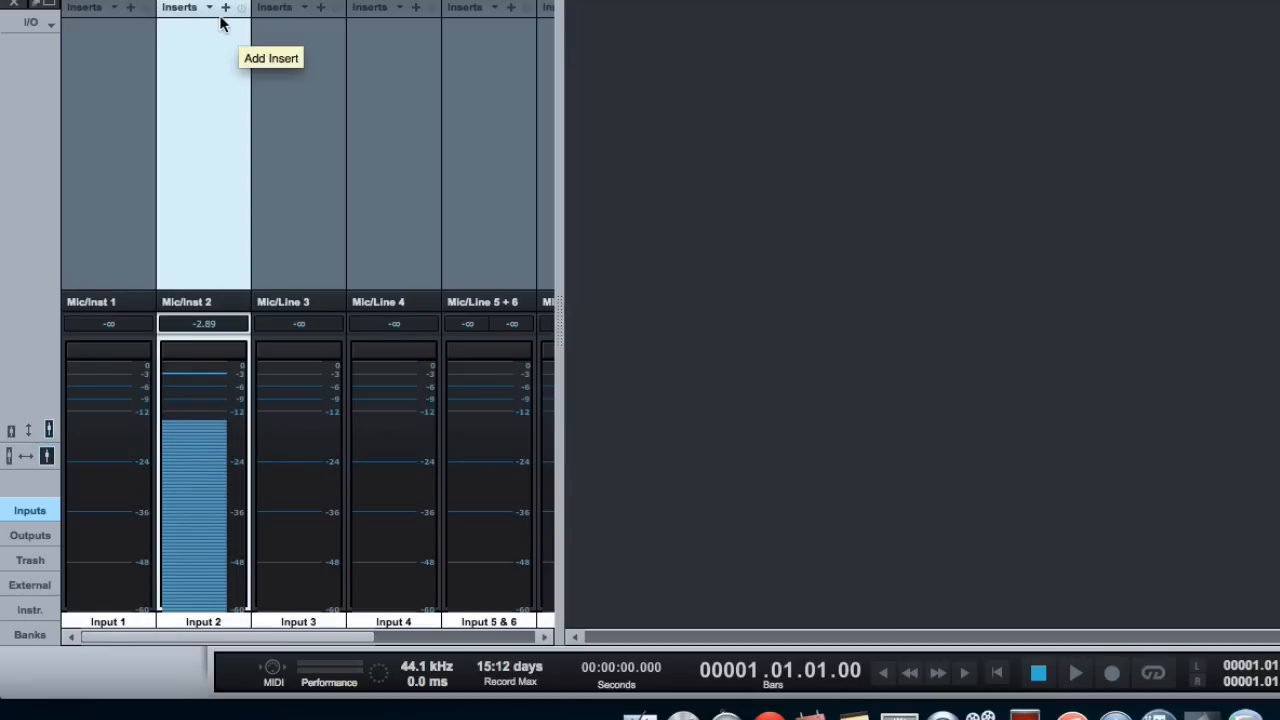
pyautogui.moveTo(64, 440)
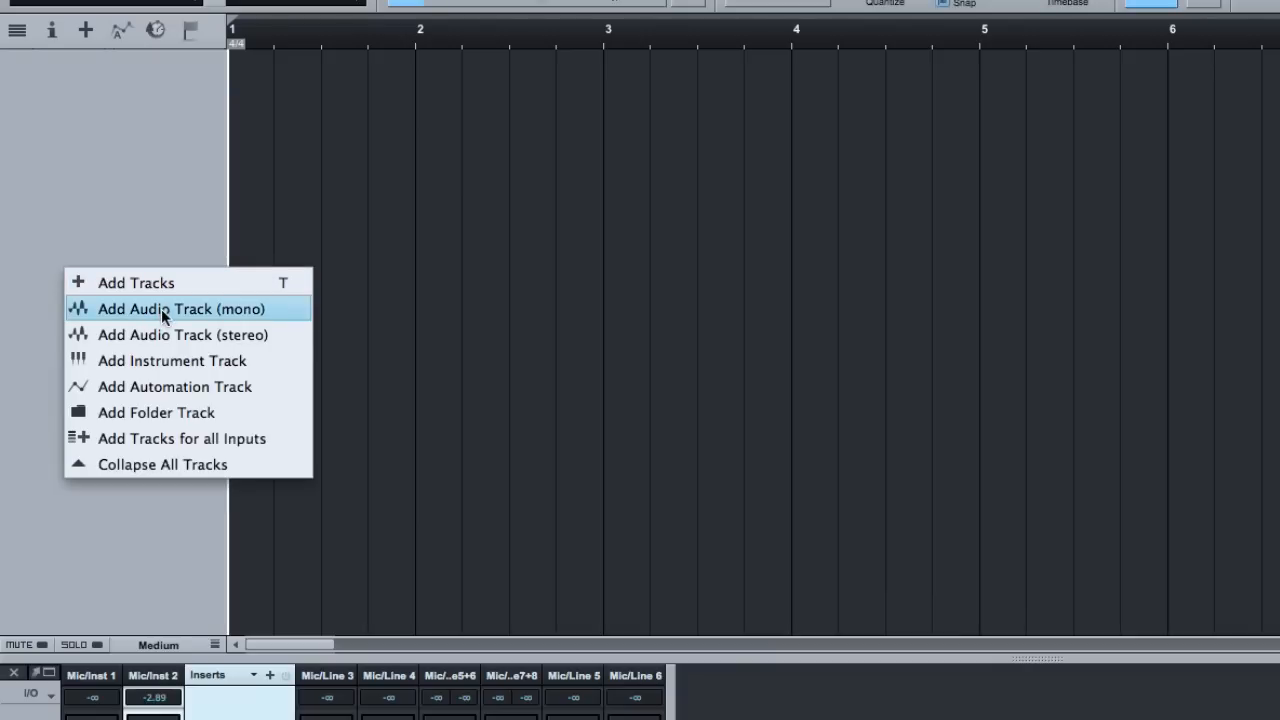
# Create mono audio Track 1 fed from Input 2 and record-arm it
pyautogui.click(180, 308)
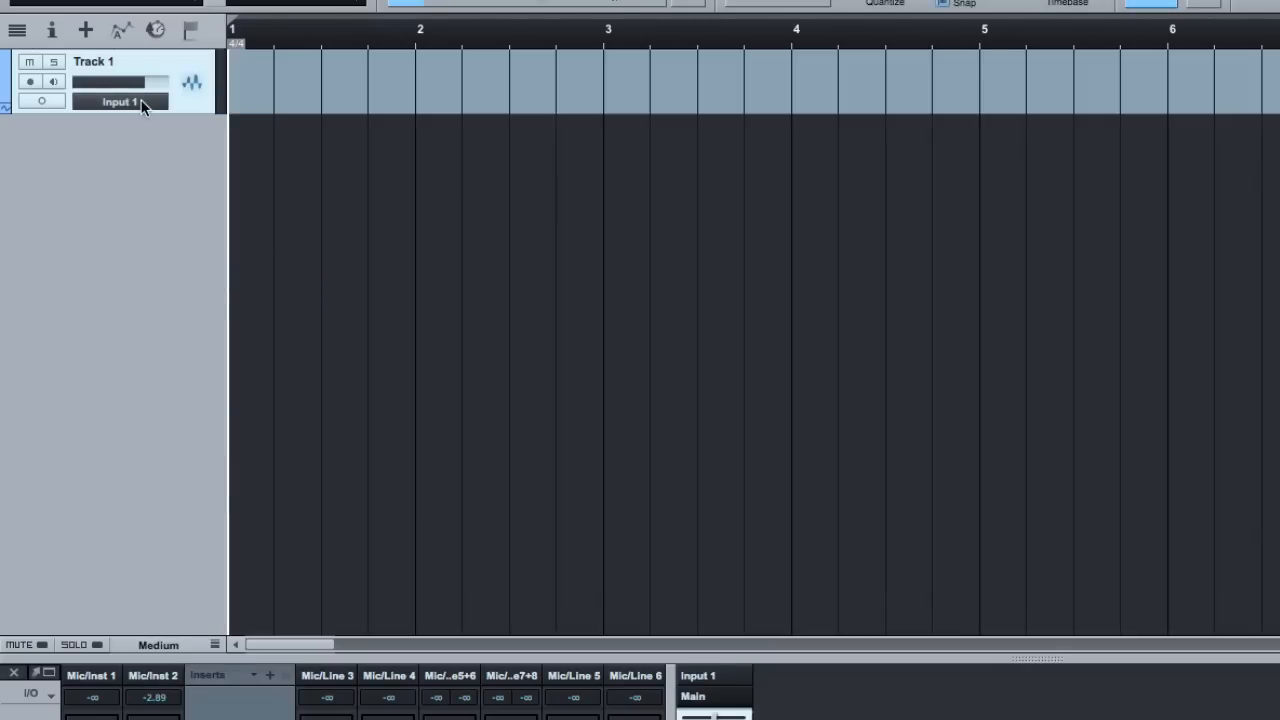
pyautogui.click(120, 100)
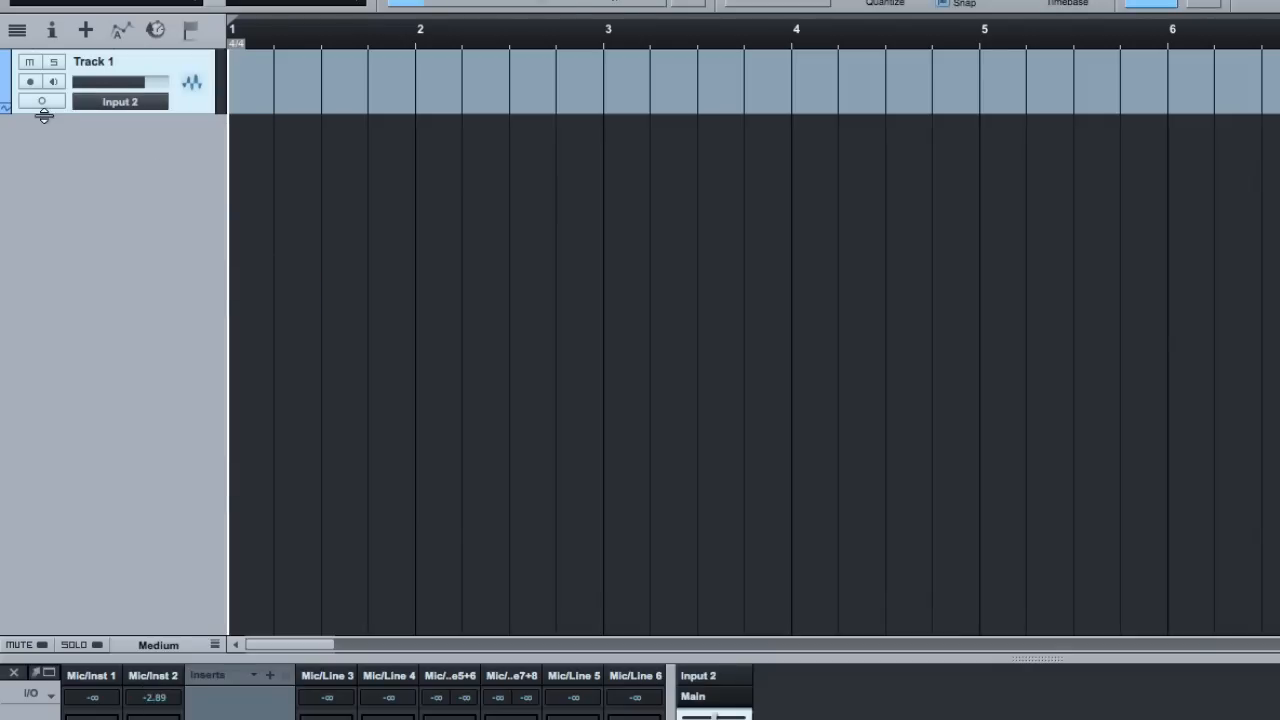
pyautogui.click(28, 80)
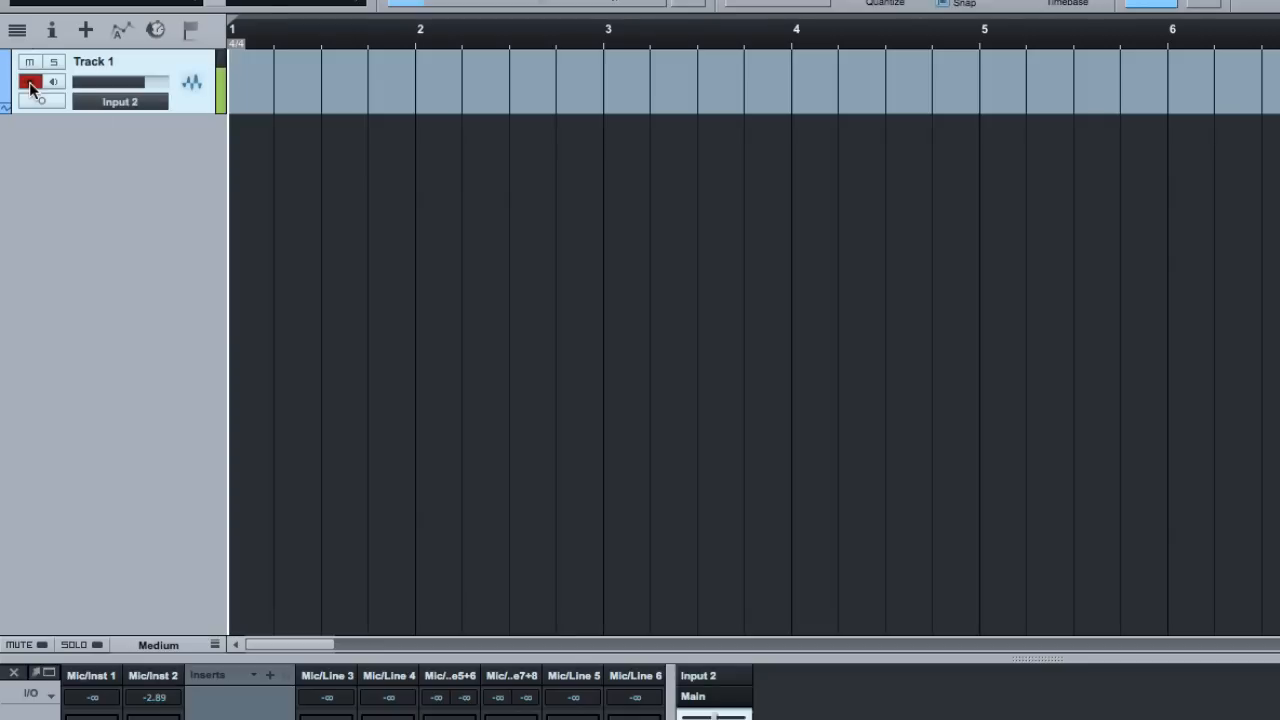
pyautogui.click(28, 80)
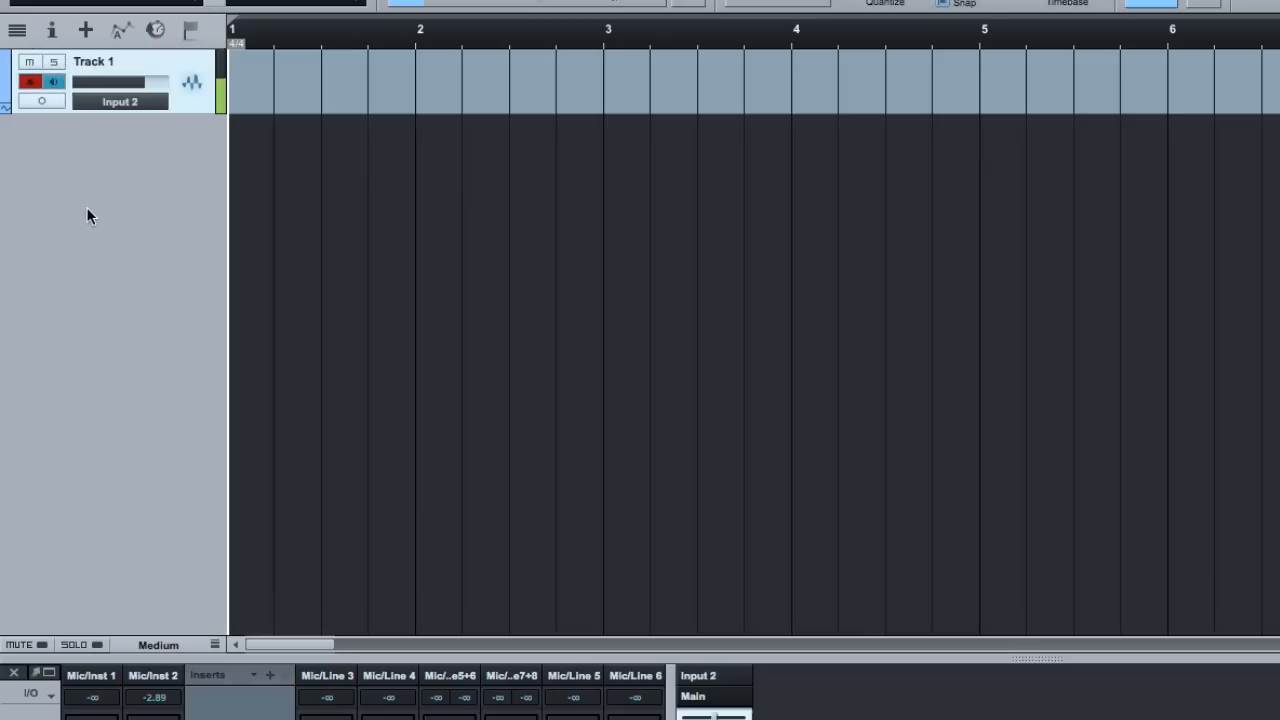
pyautogui.moveTo(98, 302)
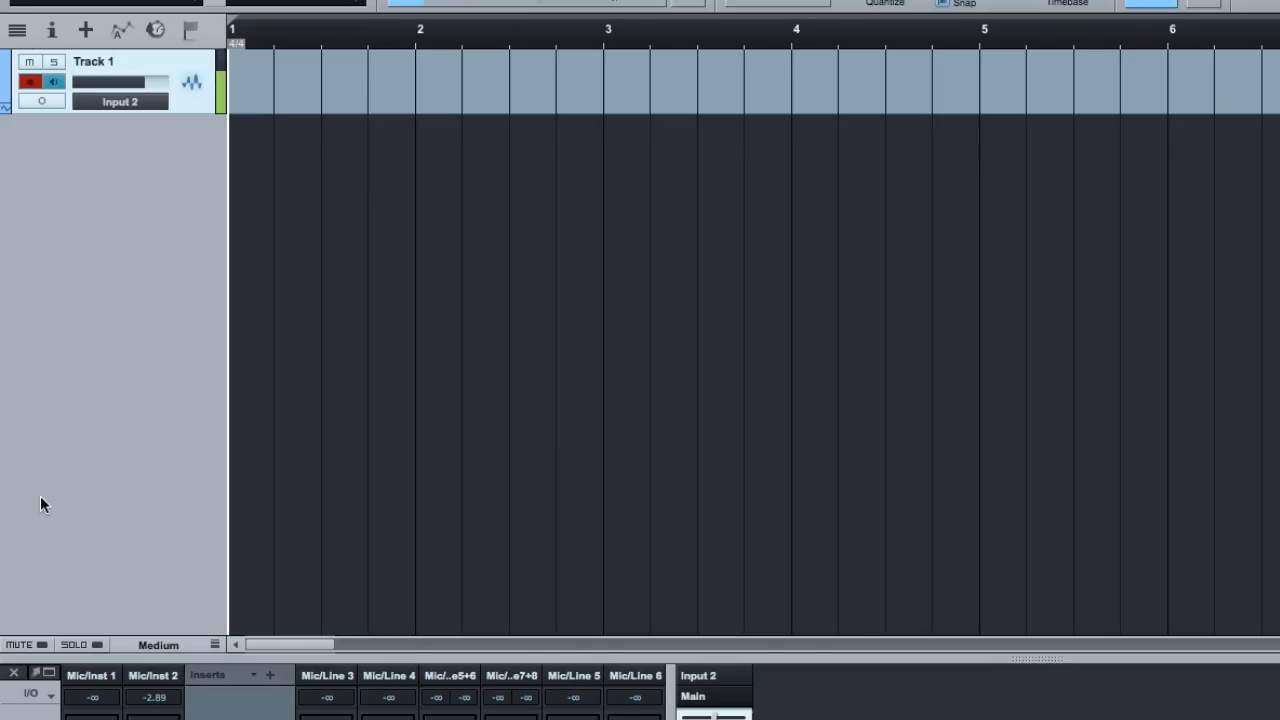
pyautogui.moveTo(140, 420)
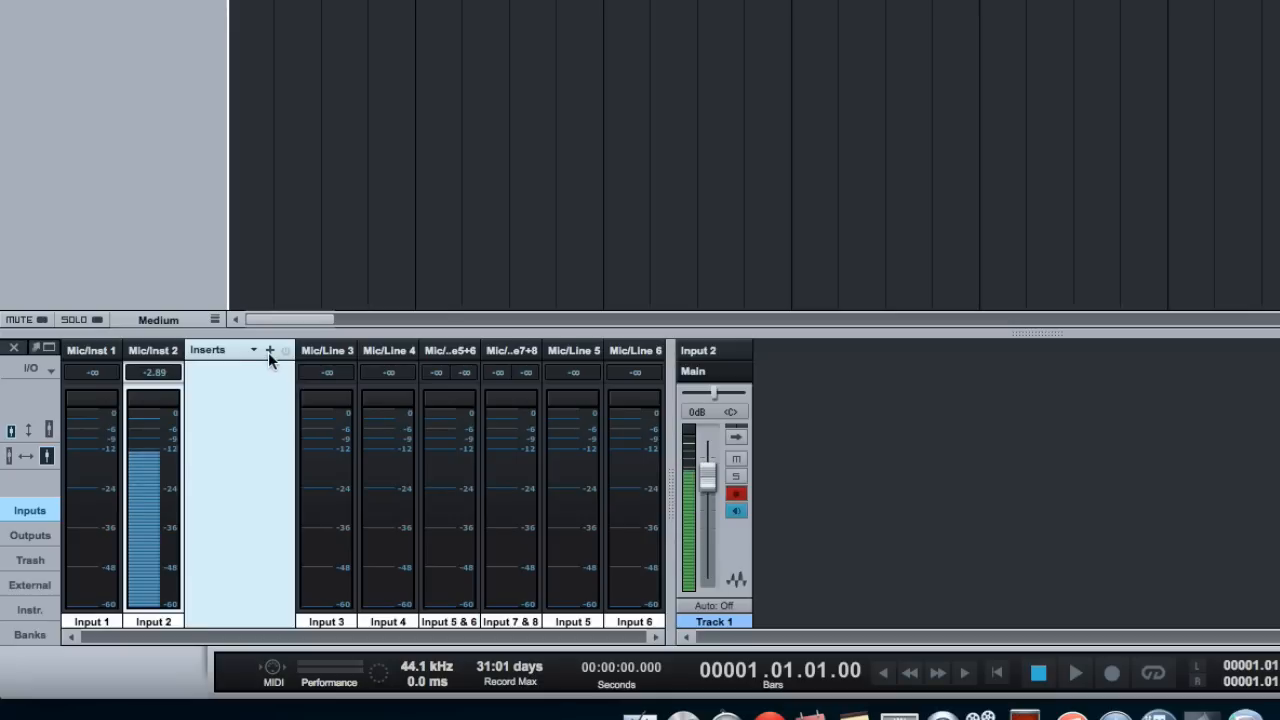
pyautogui.moveTo(270, 350)
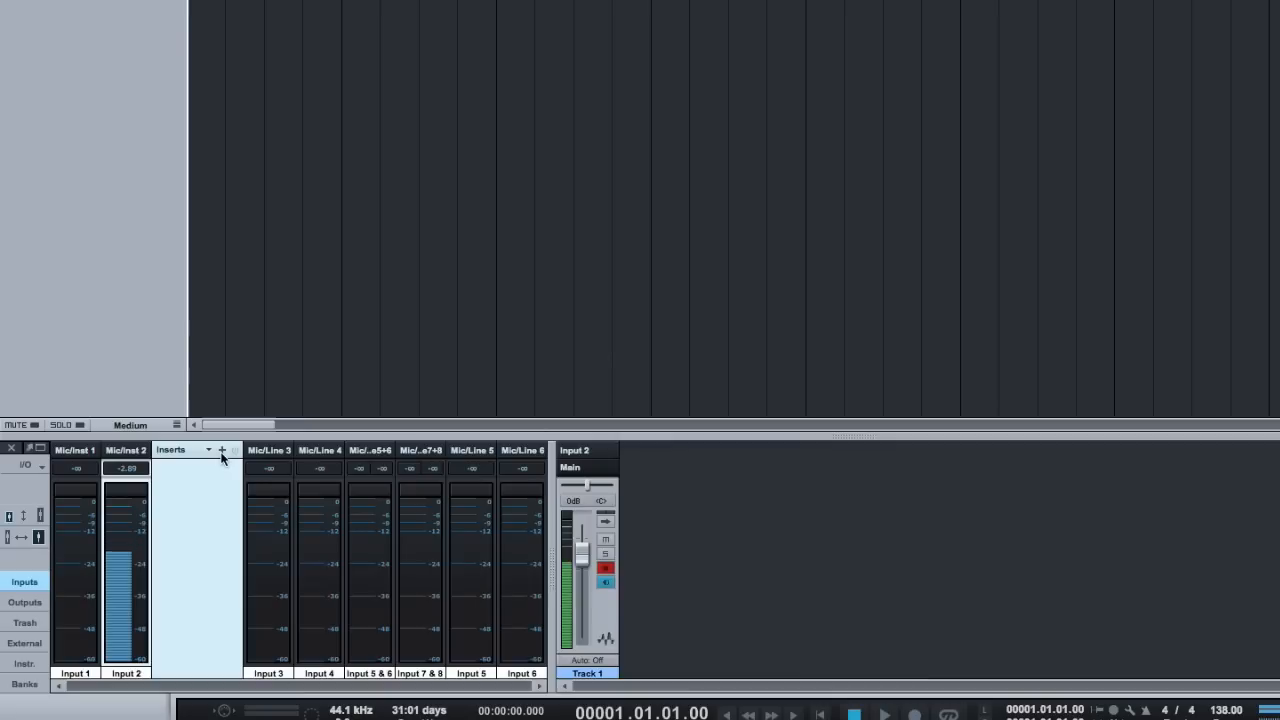
# Insert a Gate effect on Input 2 and bring up its default settings window
pyautogui.click(222, 448)
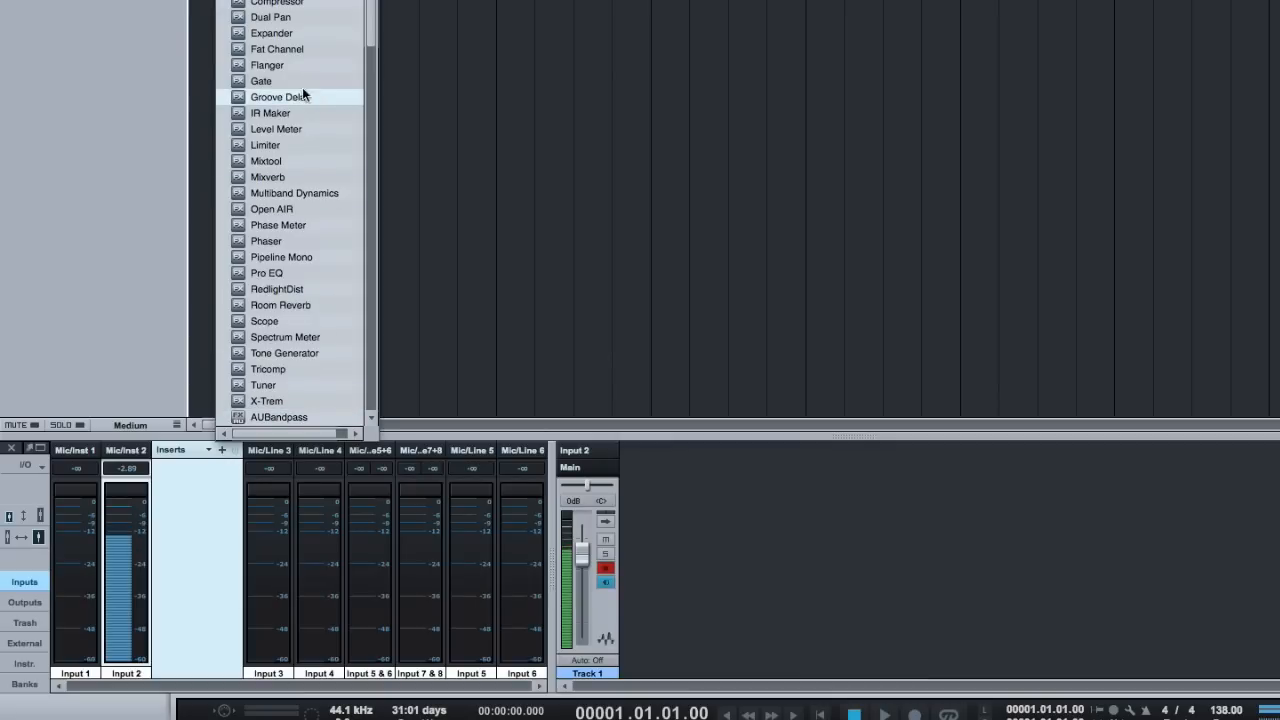
pyautogui.click(260, 80)
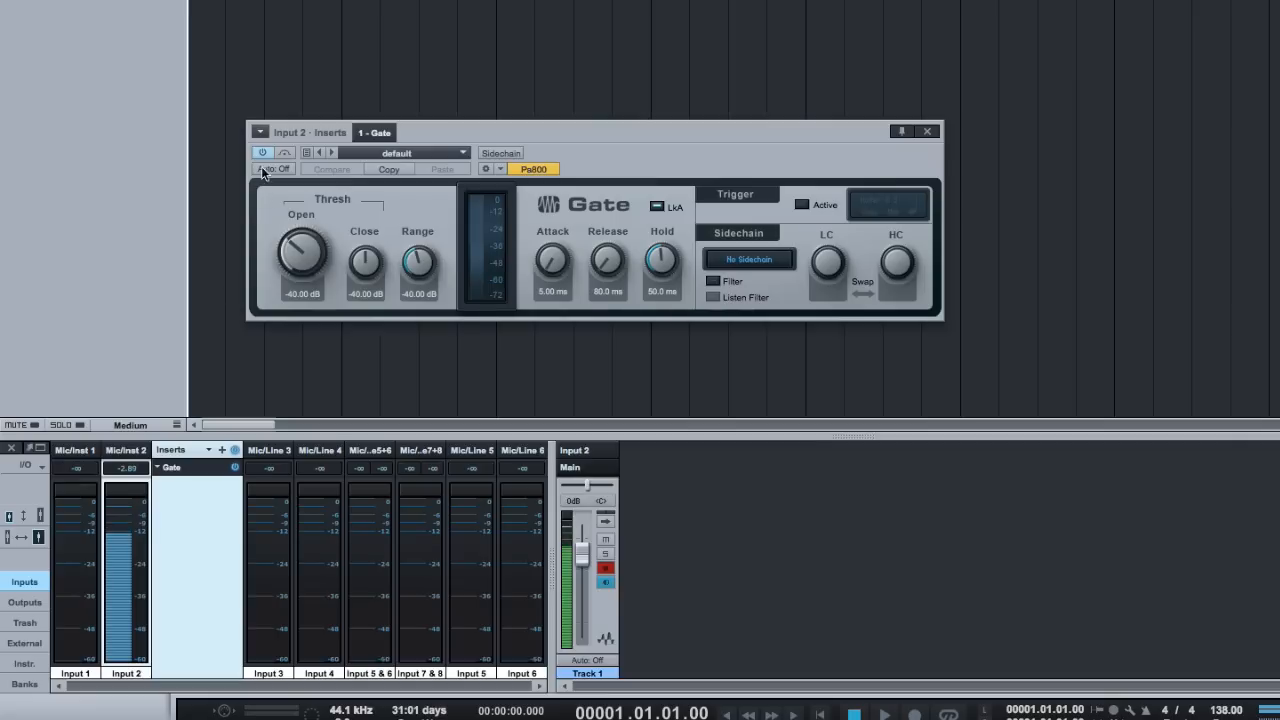
pyautogui.click(262, 152)
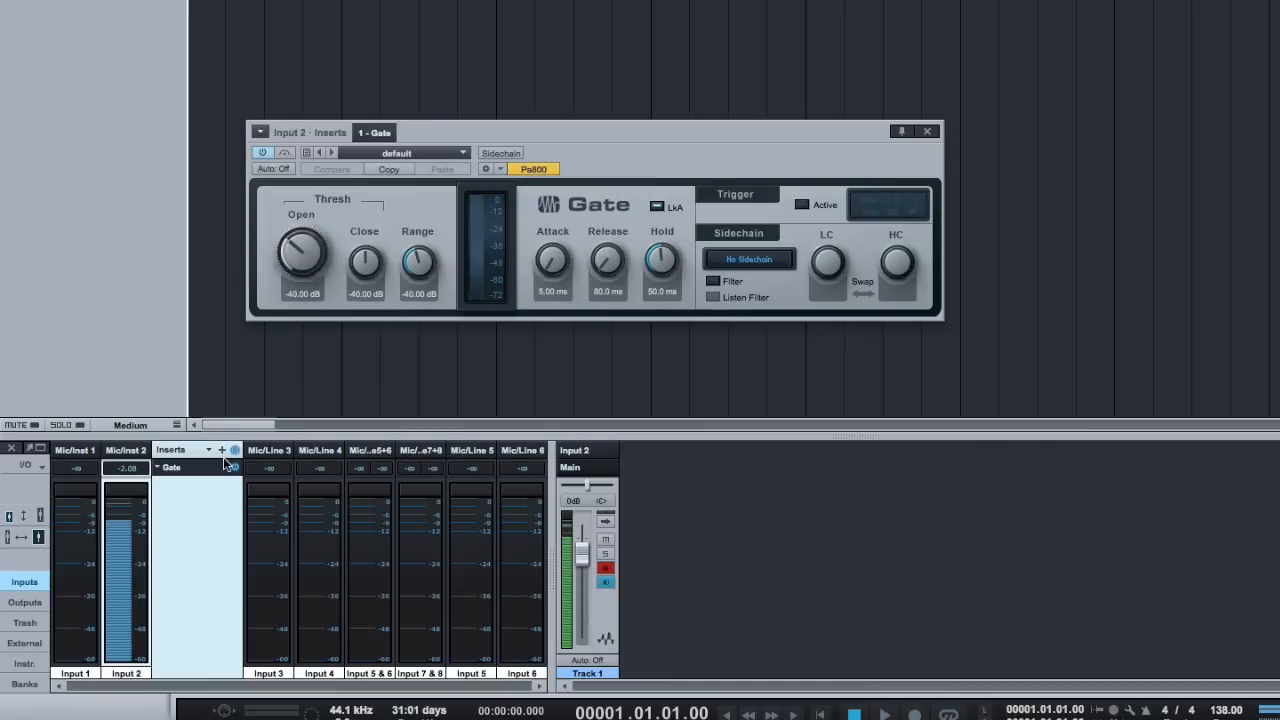
# Insert Pro EQ after the Gate on Input 2
pyautogui.click(220, 448)
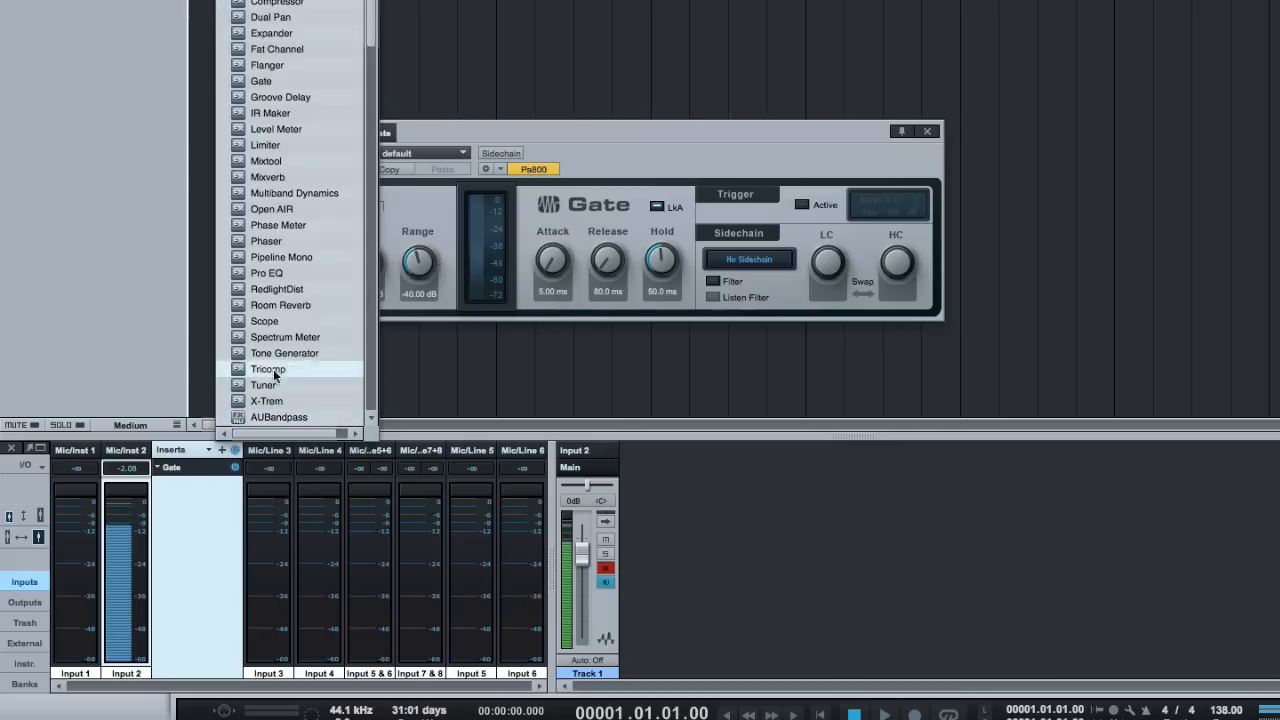
pyautogui.moveTo(266, 272)
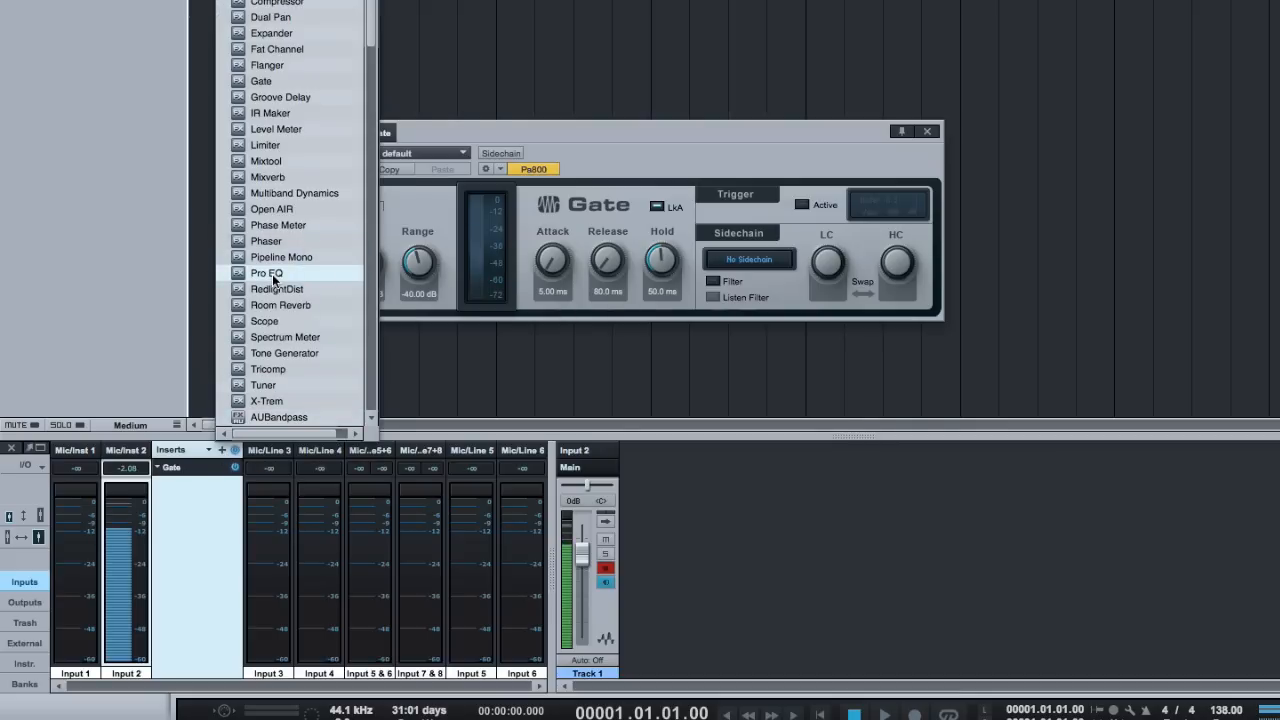
pyautogui.click(266, 272)
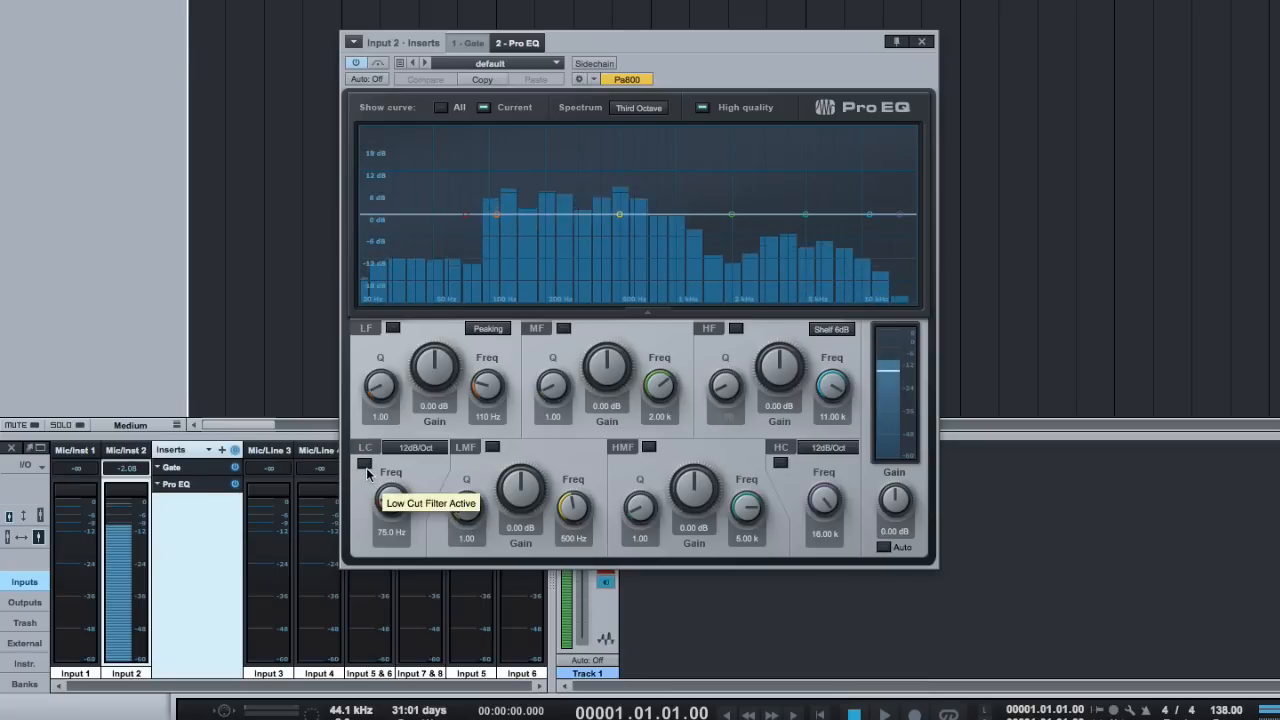
# Enable Pro EQ's low-cut filter and raise its cutoff to about 211 Hz
pyautogui.click(366, 464)
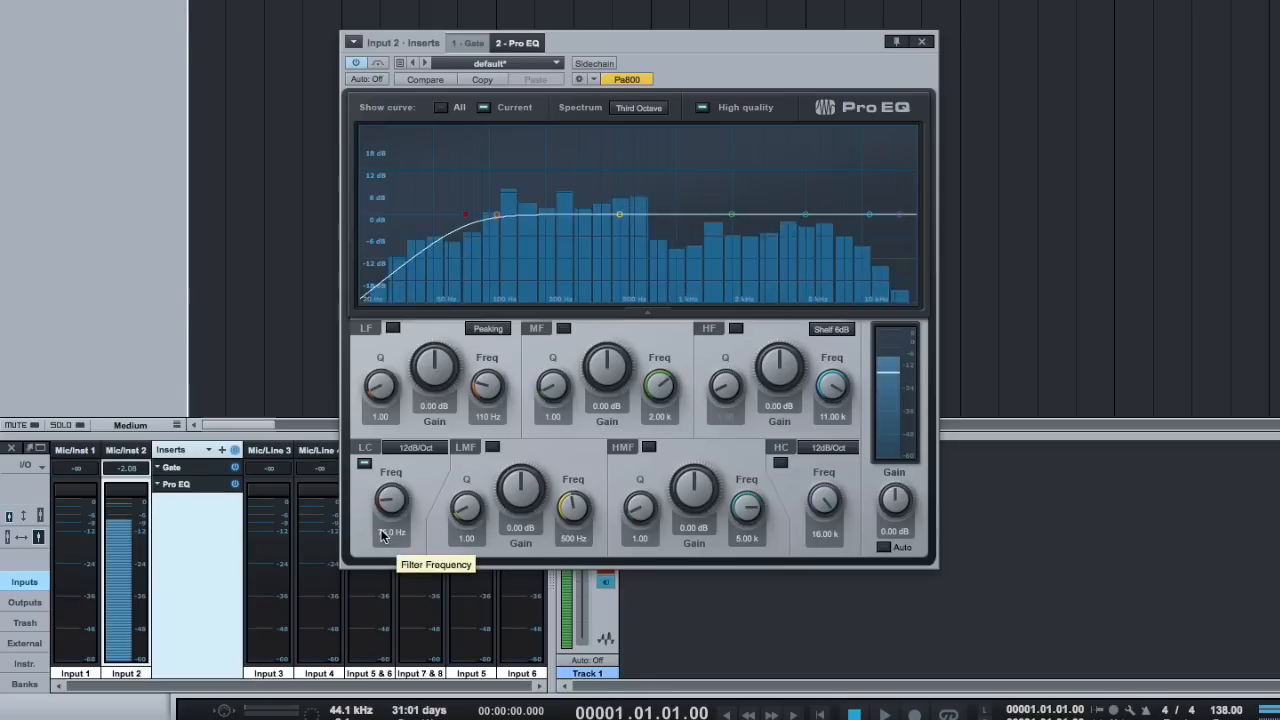
pyautogui.moveTo(390, 504); pyautogui.dragTo(390, 496)
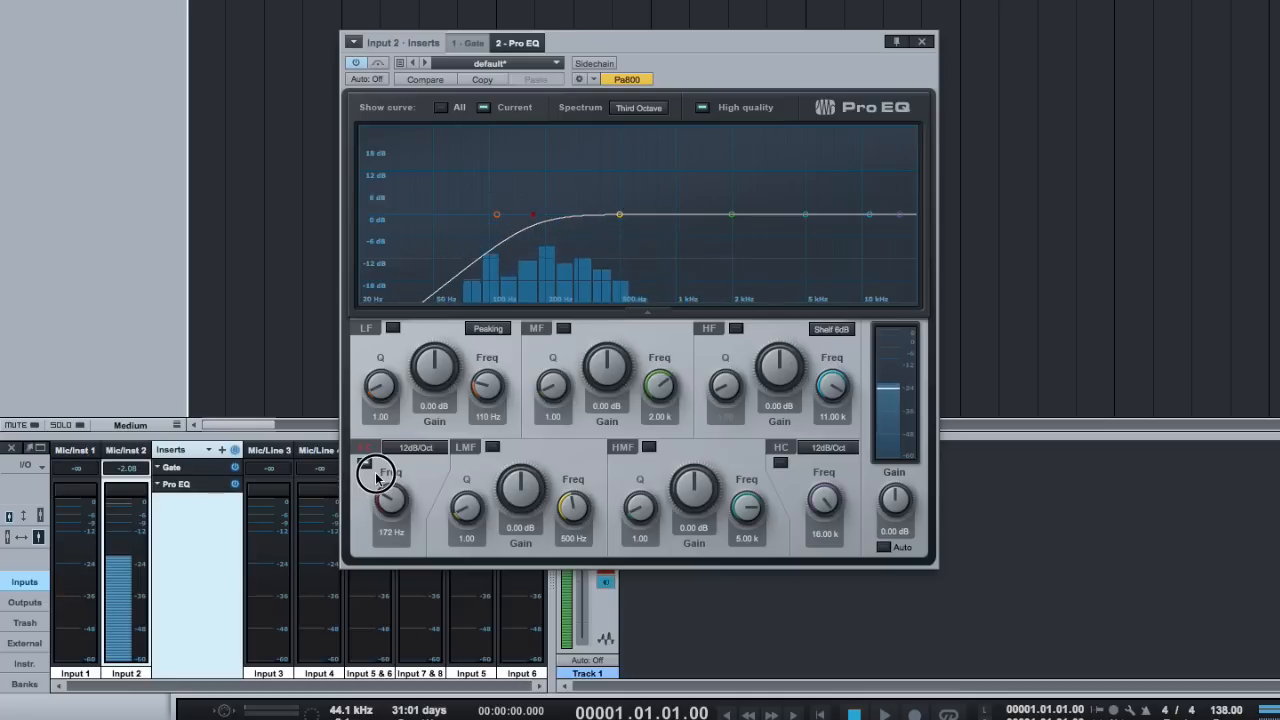
pyautogui.moveTo(380, 480); pyautogui.dragTo(384, 470)
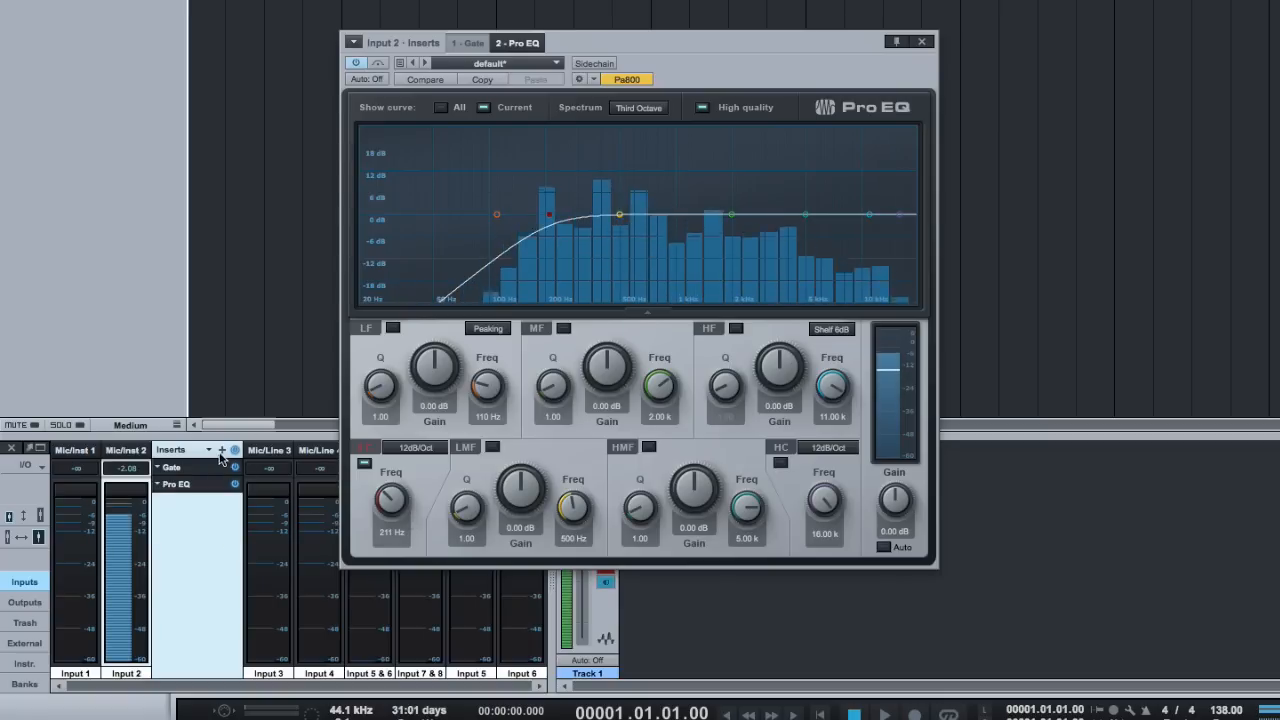
pyautogui.moveTo(222, 450)
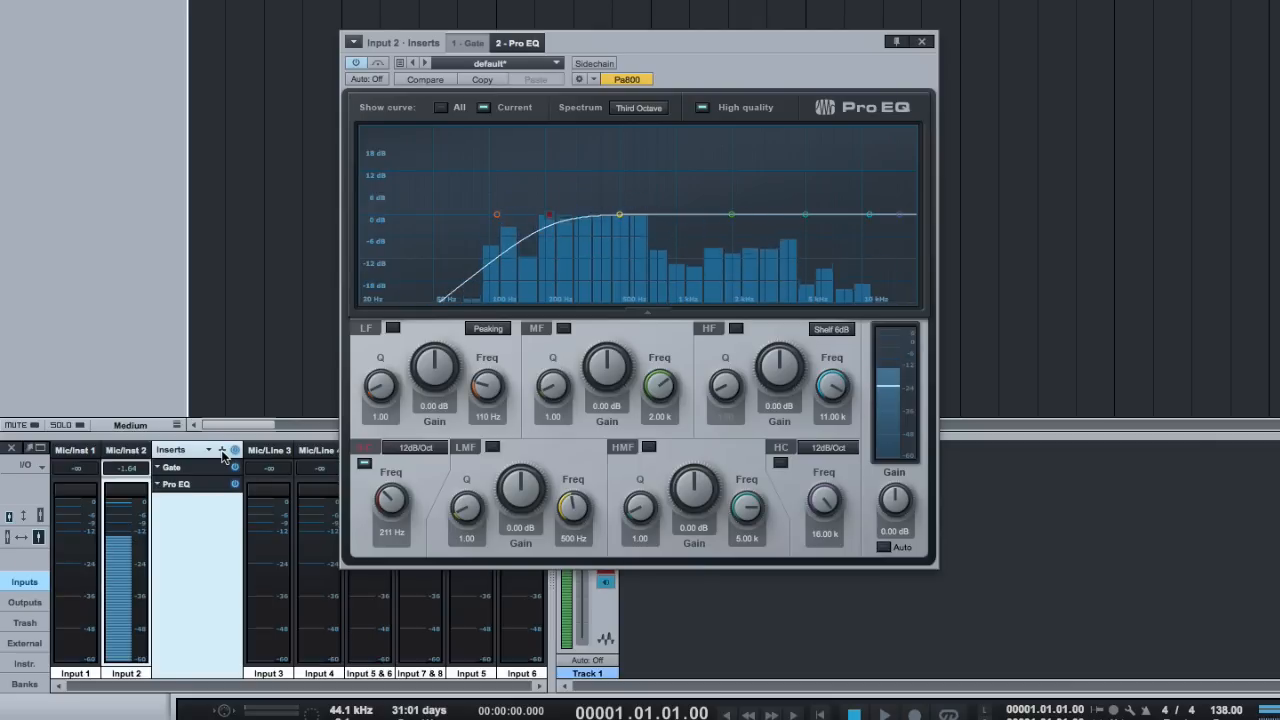
pyautogui.click(220, 456)
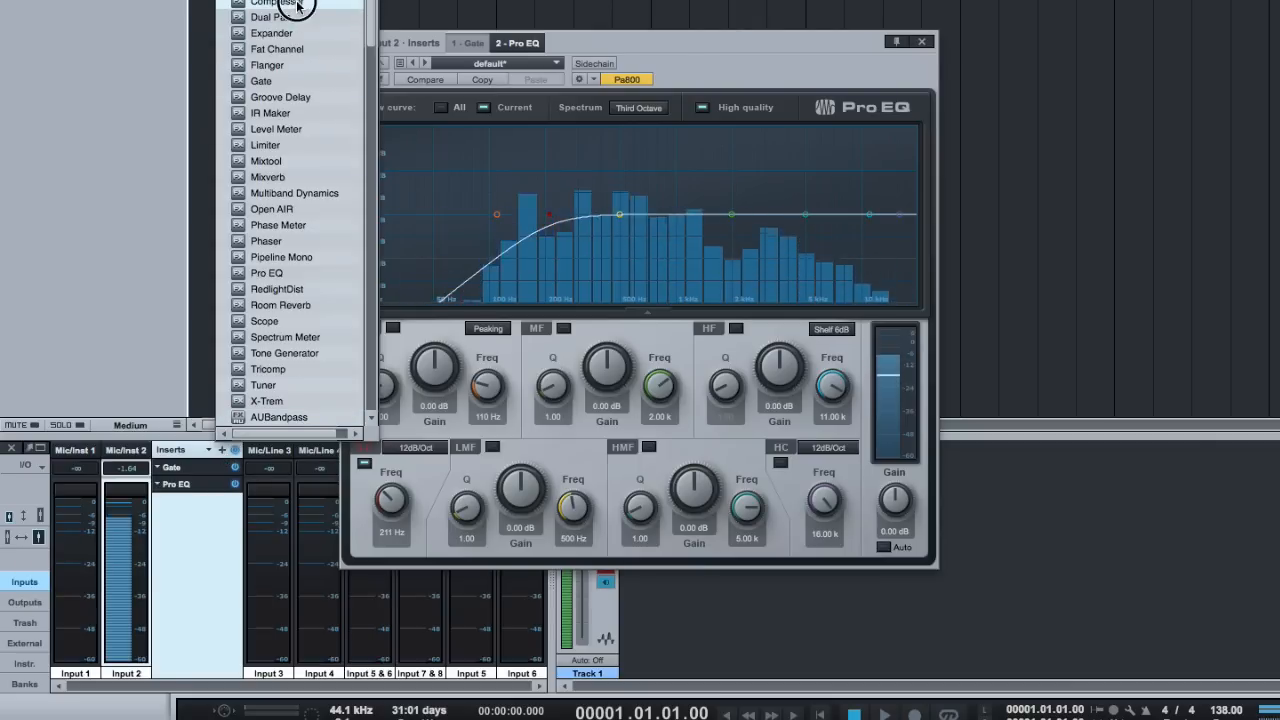
# Insert a Compressor as Input 2's third effect and load its Vocals > Male Vox 1 preset
pyautogui.click(276, 4)
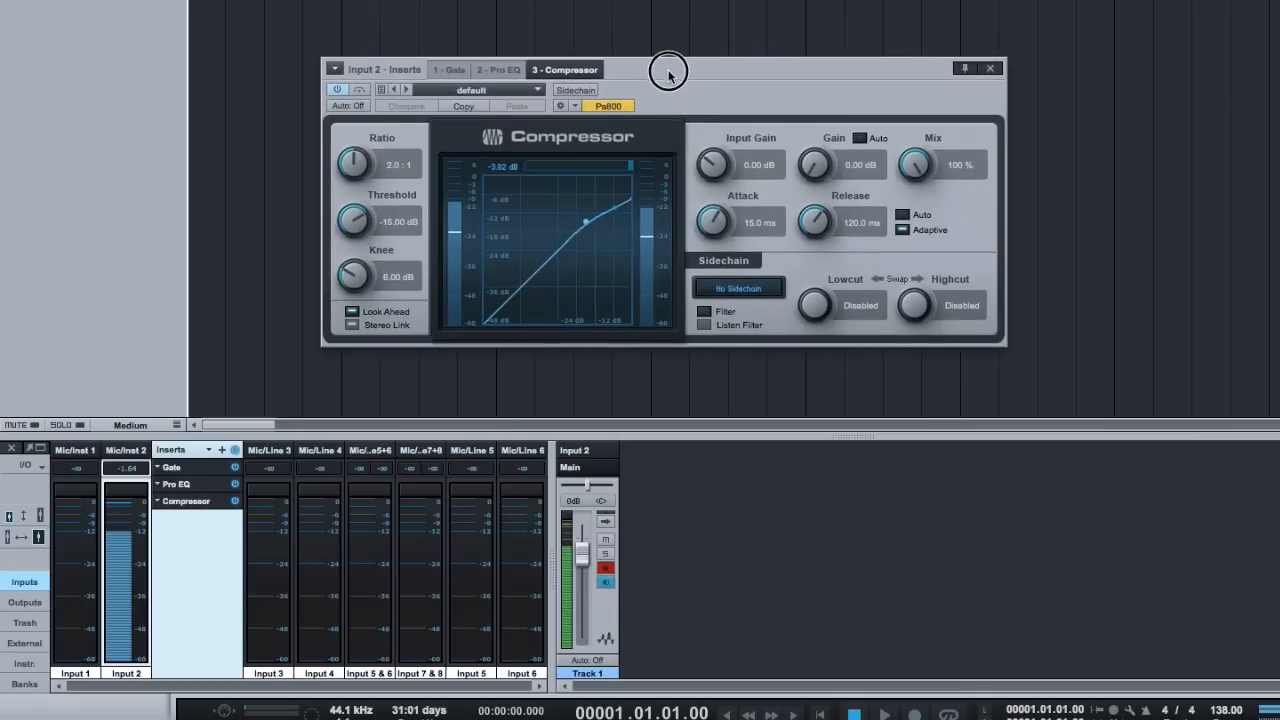
pyautogui.click(538, 90)
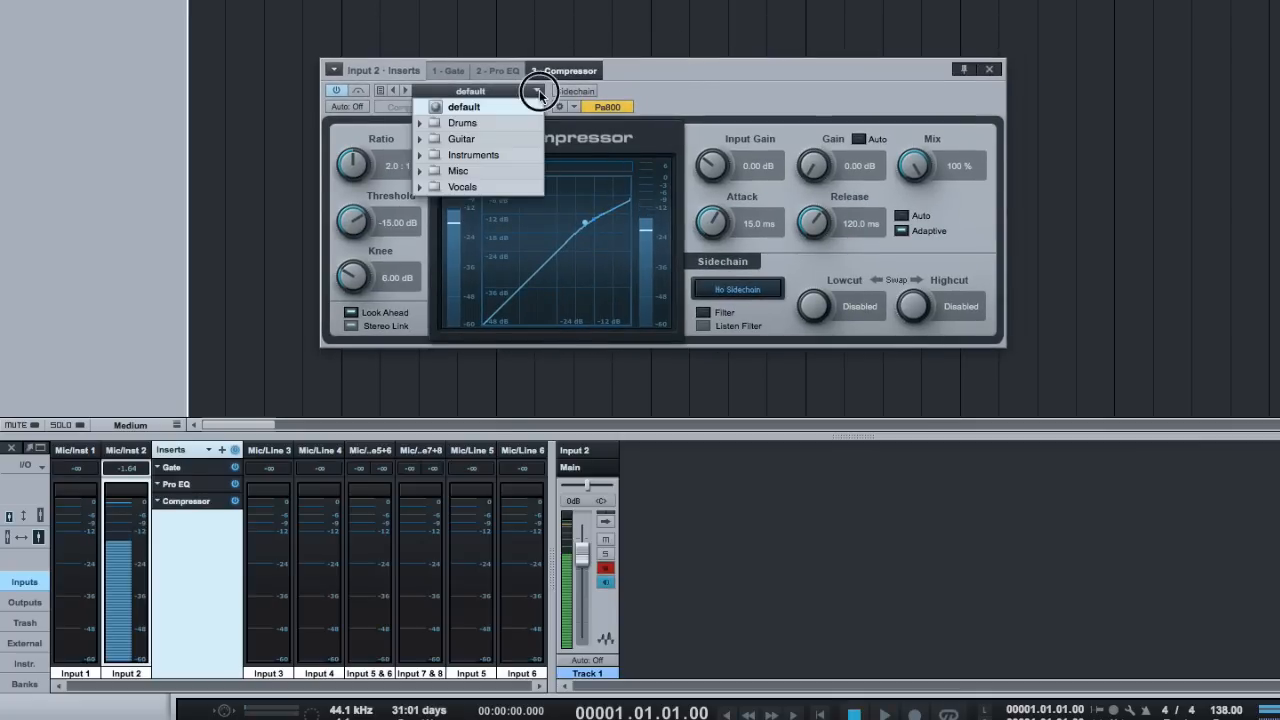
pyautogui.click(462, 188)
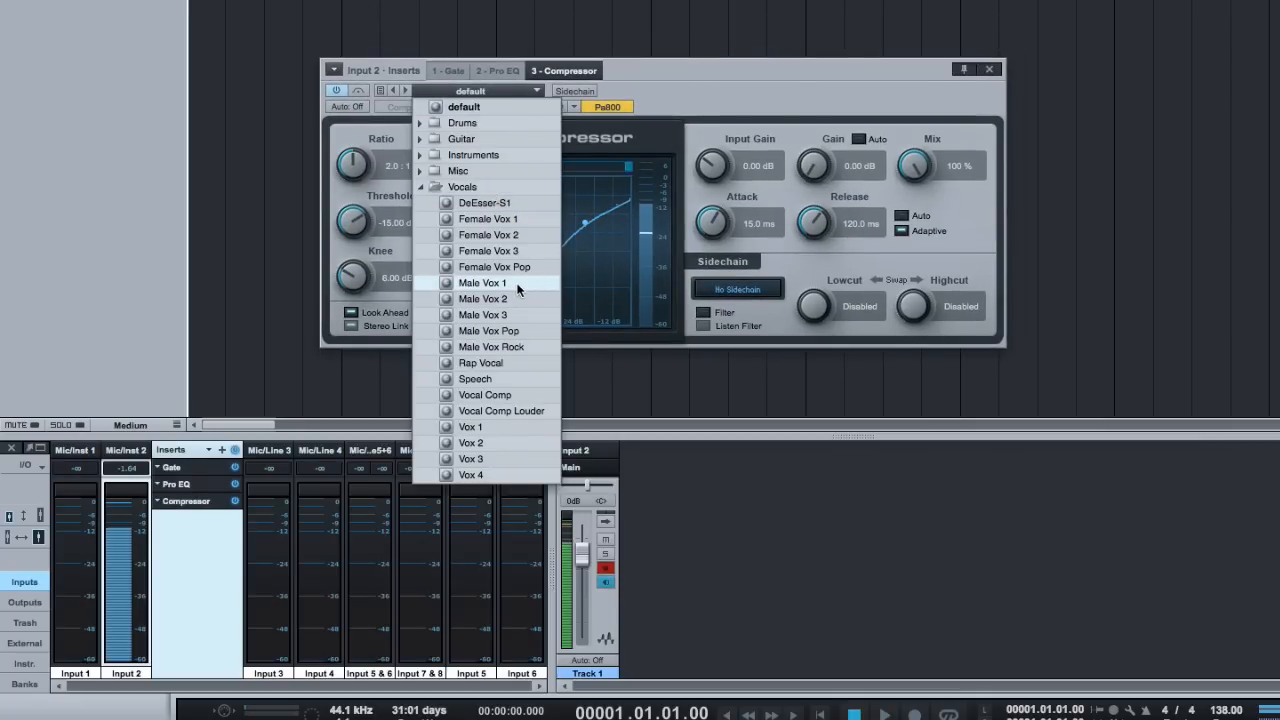
pyautogui.click(482, 282)
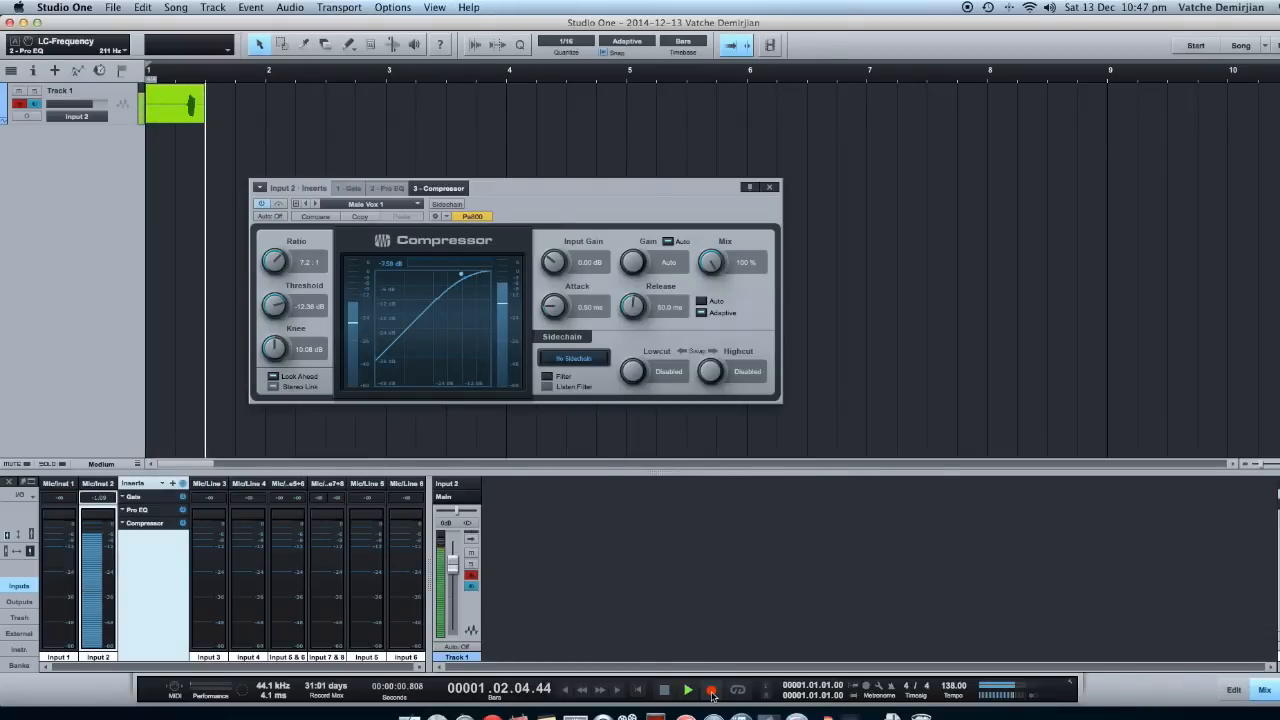
# Start recording Track 1, bypass the Compressor for comparison and review the Gate settings
pyautogui.click(688, 690)
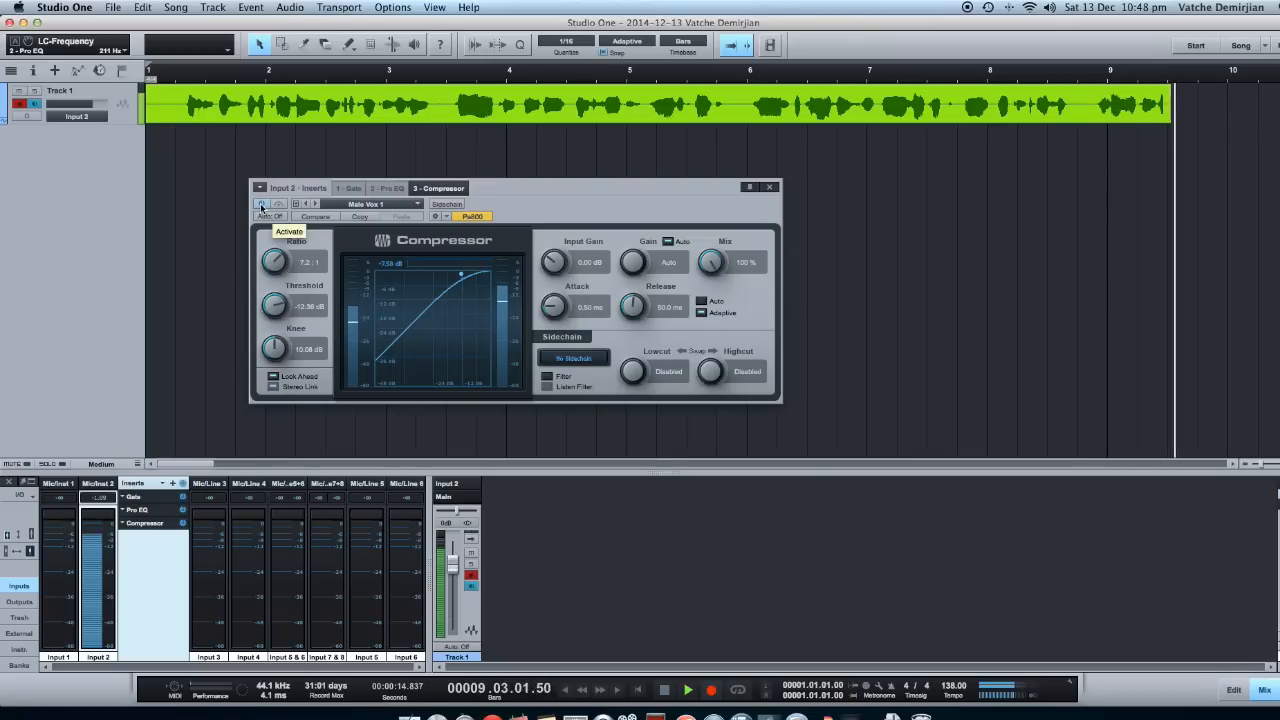
pyautogui.click(388, 188)
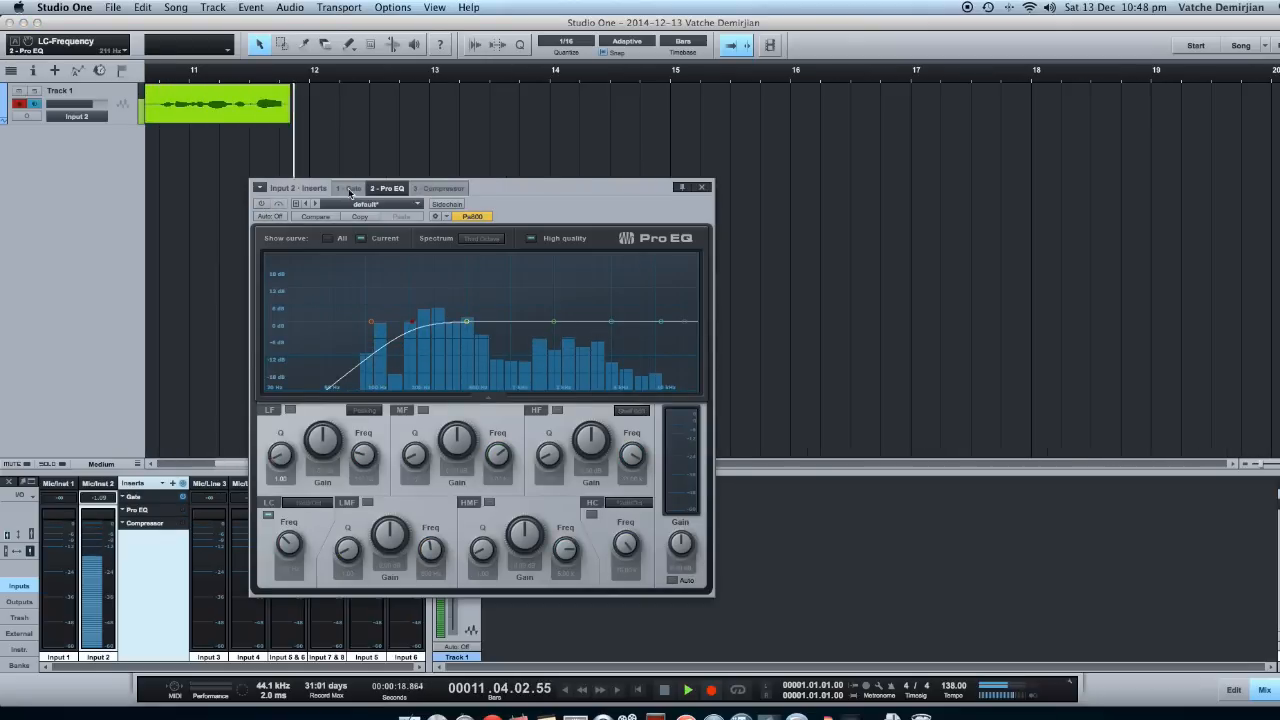
pyautogui.click(352, 188)
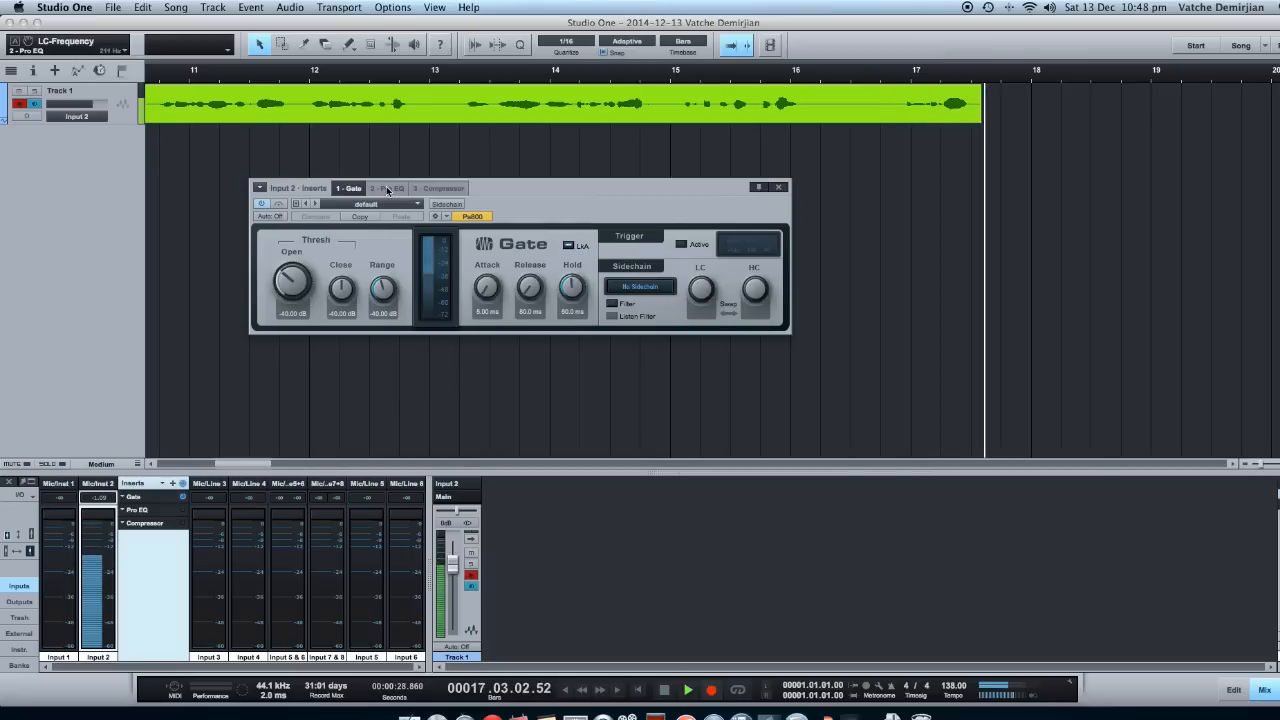
# Switch back through Pro EQ and Compressor settings and toggle the Compressor to compare the sound
pyautogui.click(386, 188)
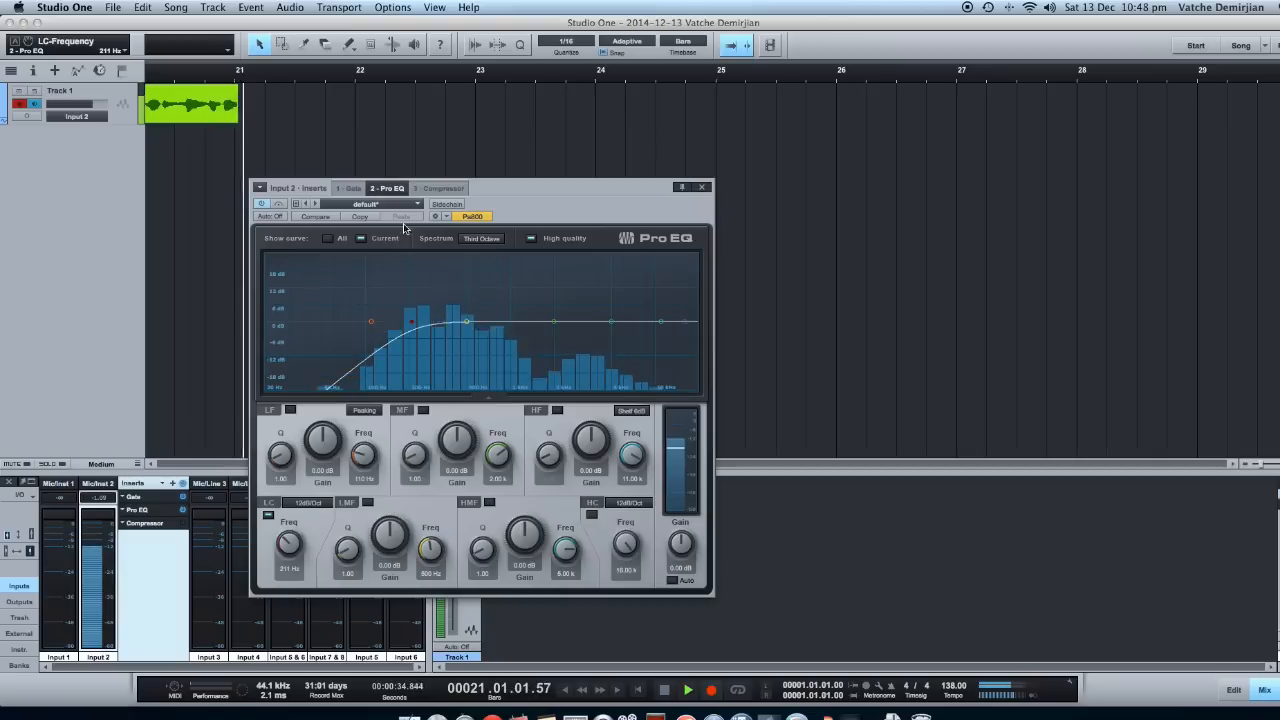
pyautogui.click(440, 188)
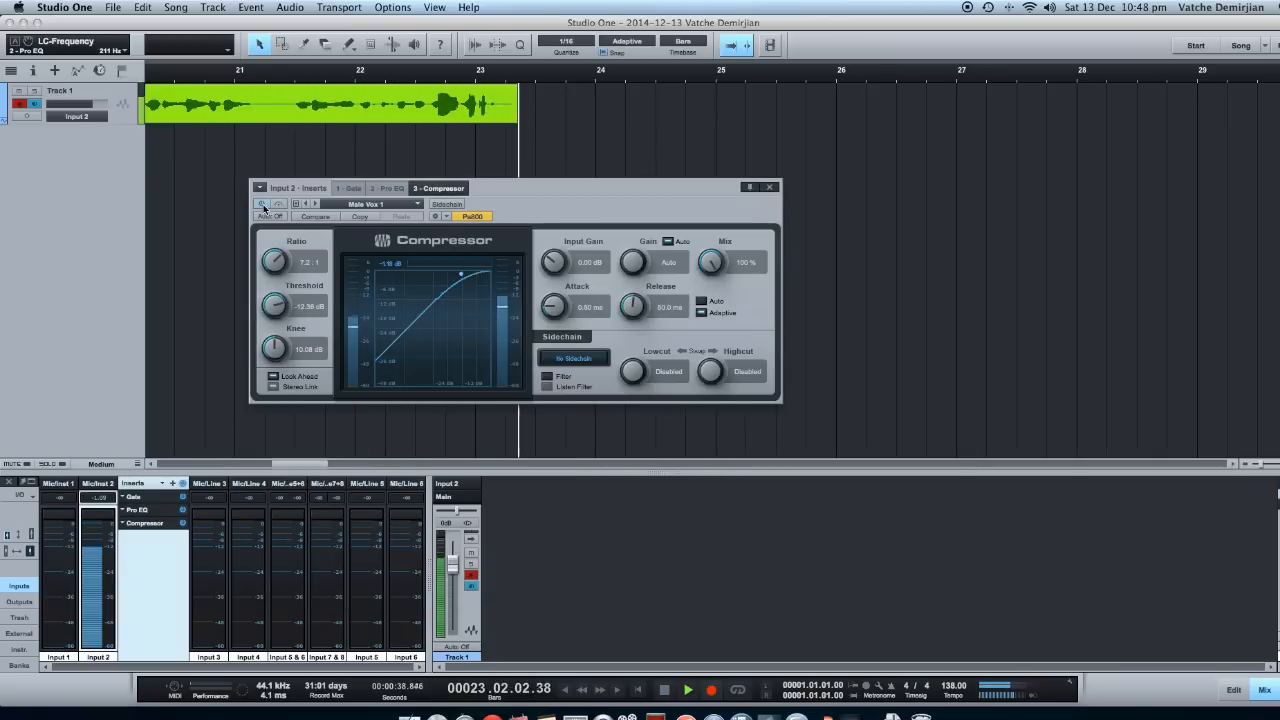
pyautogui.click(688, 688)
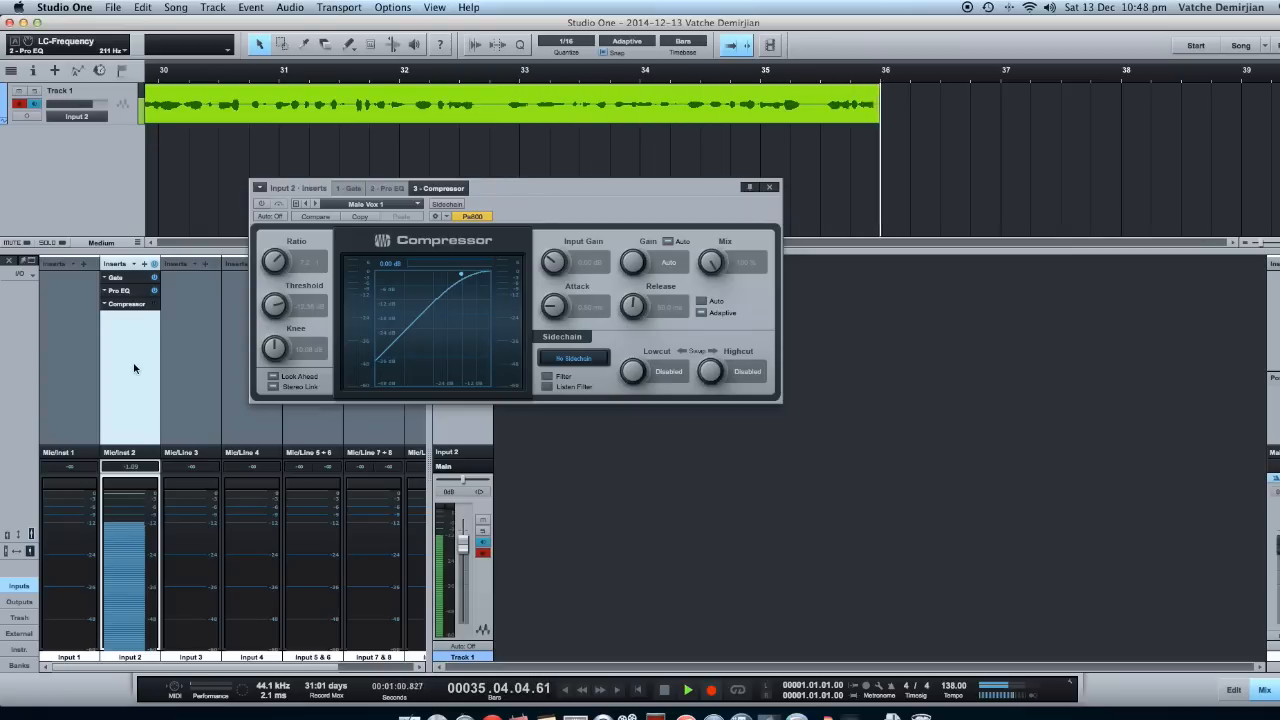
# Stop recording so the take lands on Track 1, then play it back
pyautogui.click(664, 690)
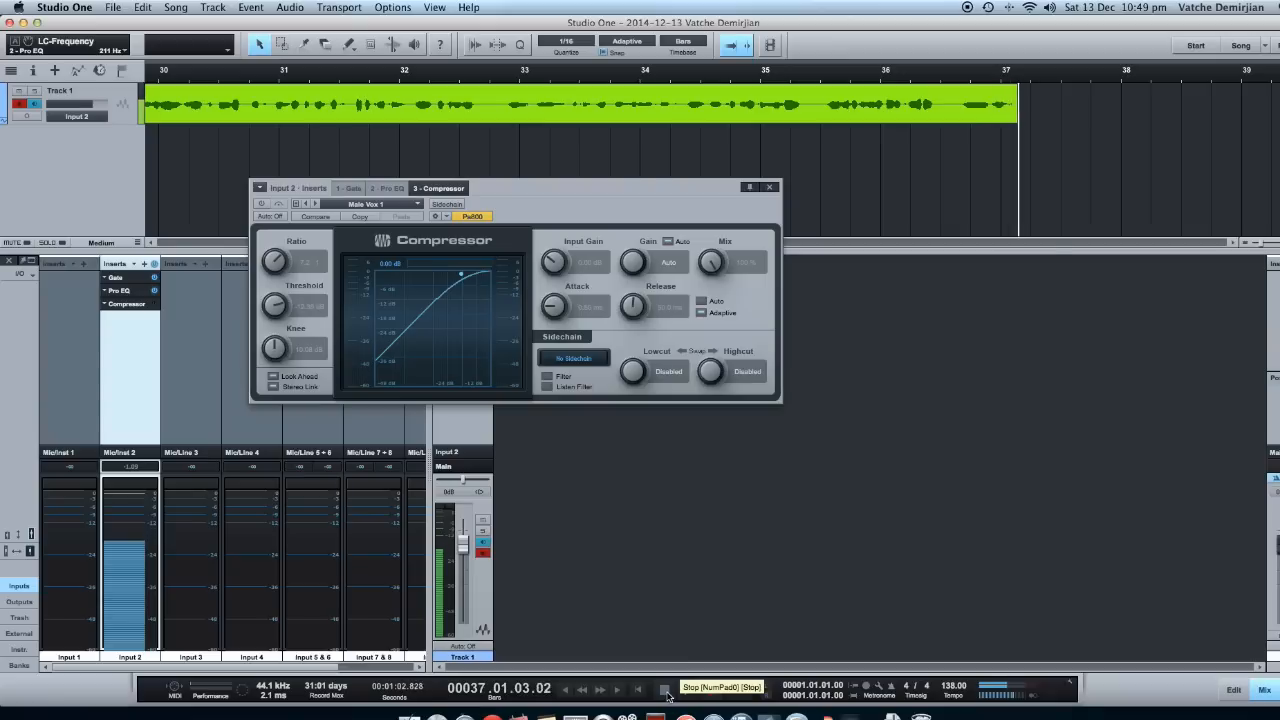
pyautogui.click(664, 690)
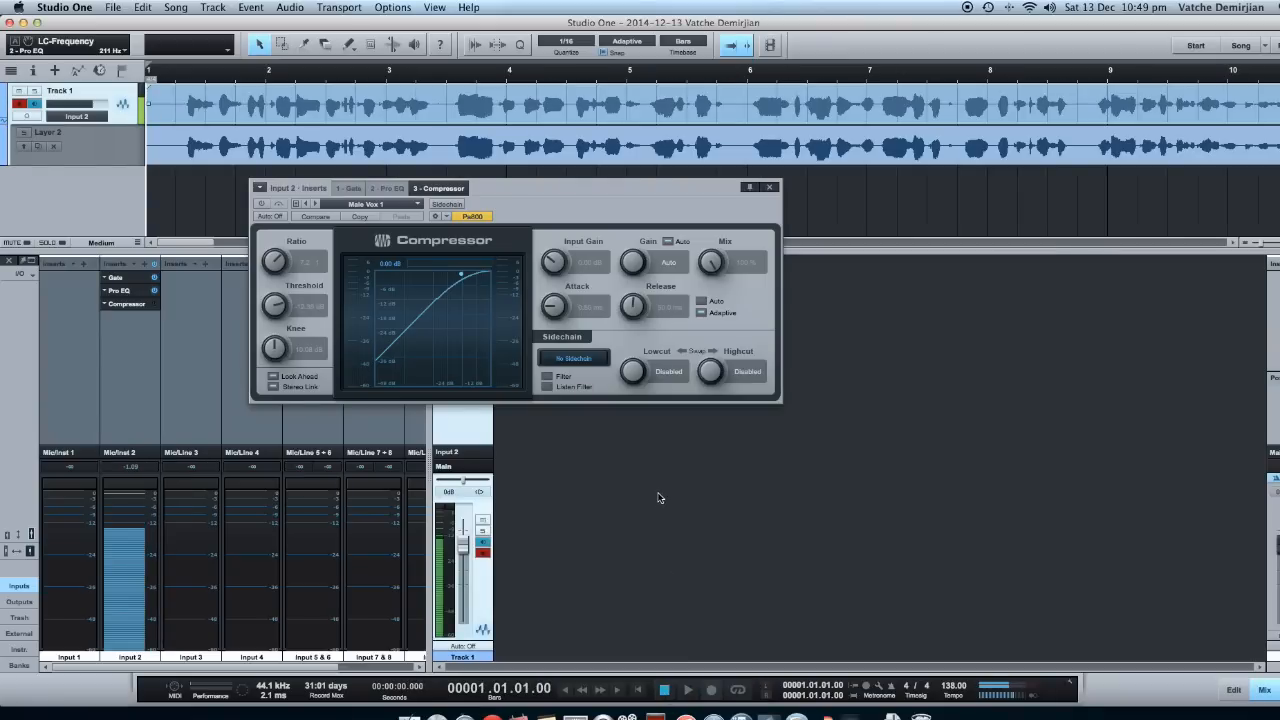
pyautogui.moveTo(658, 492)
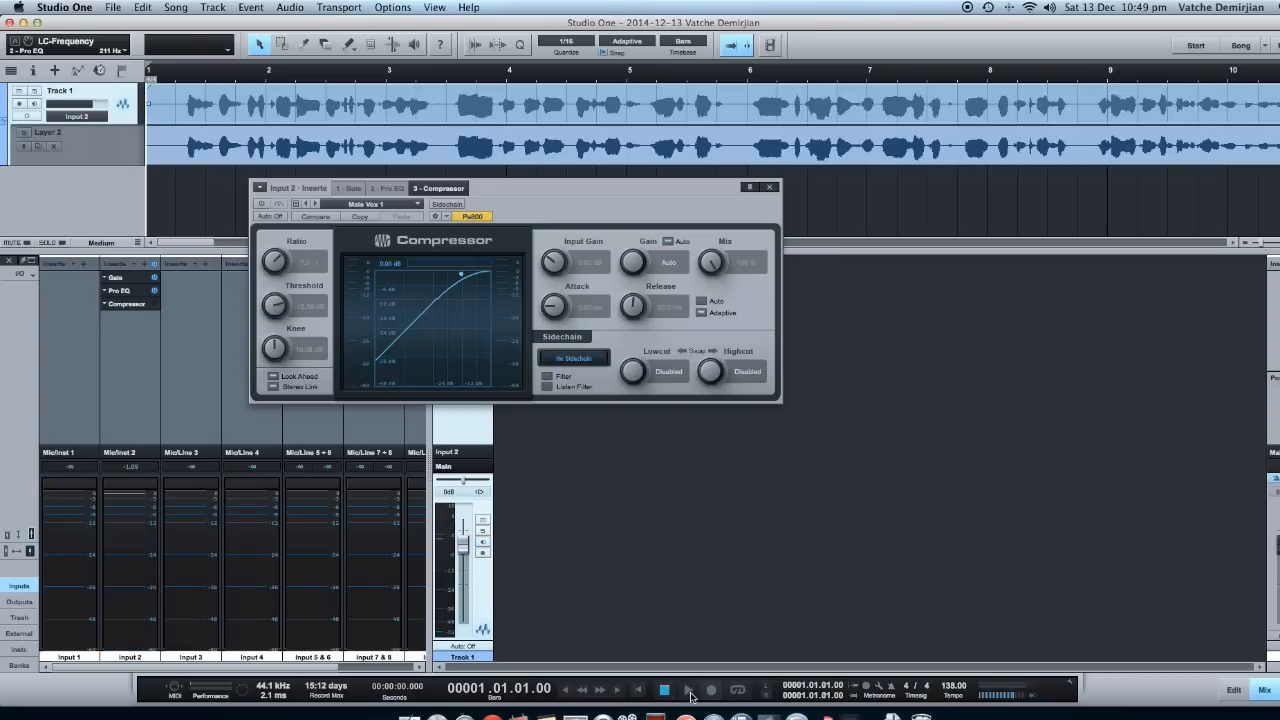
pyautogui.click(688, 690)
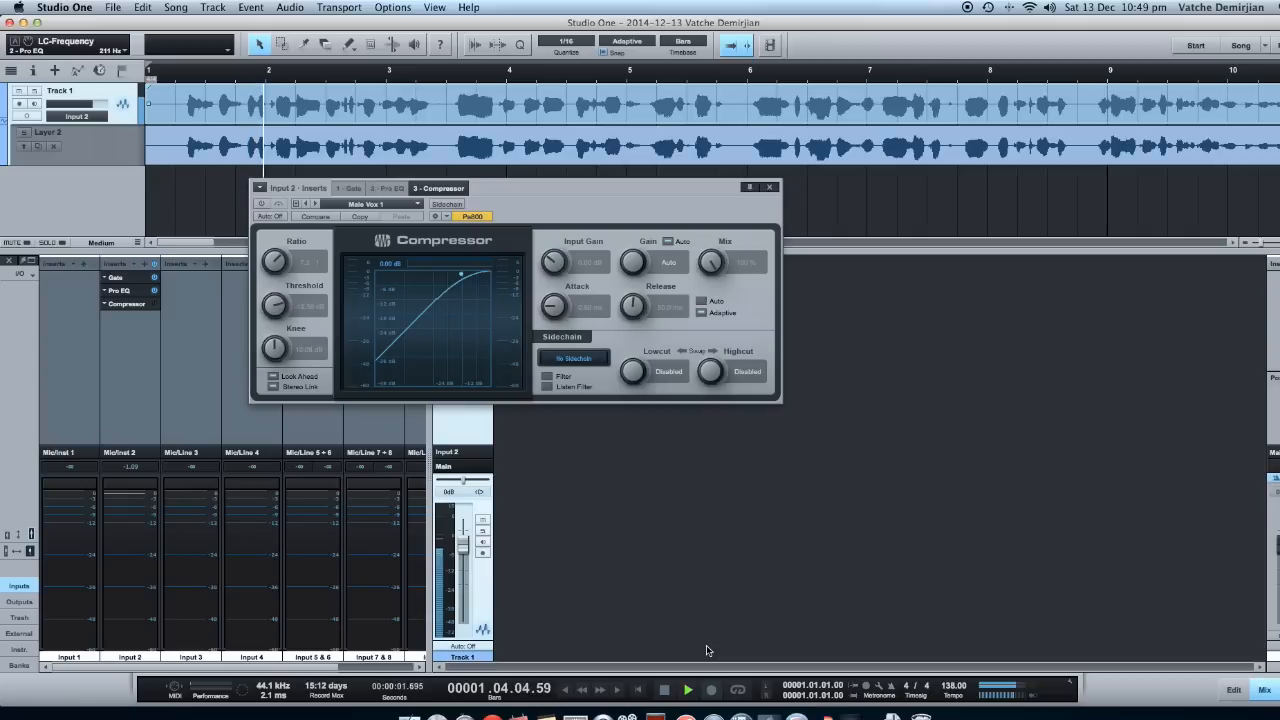